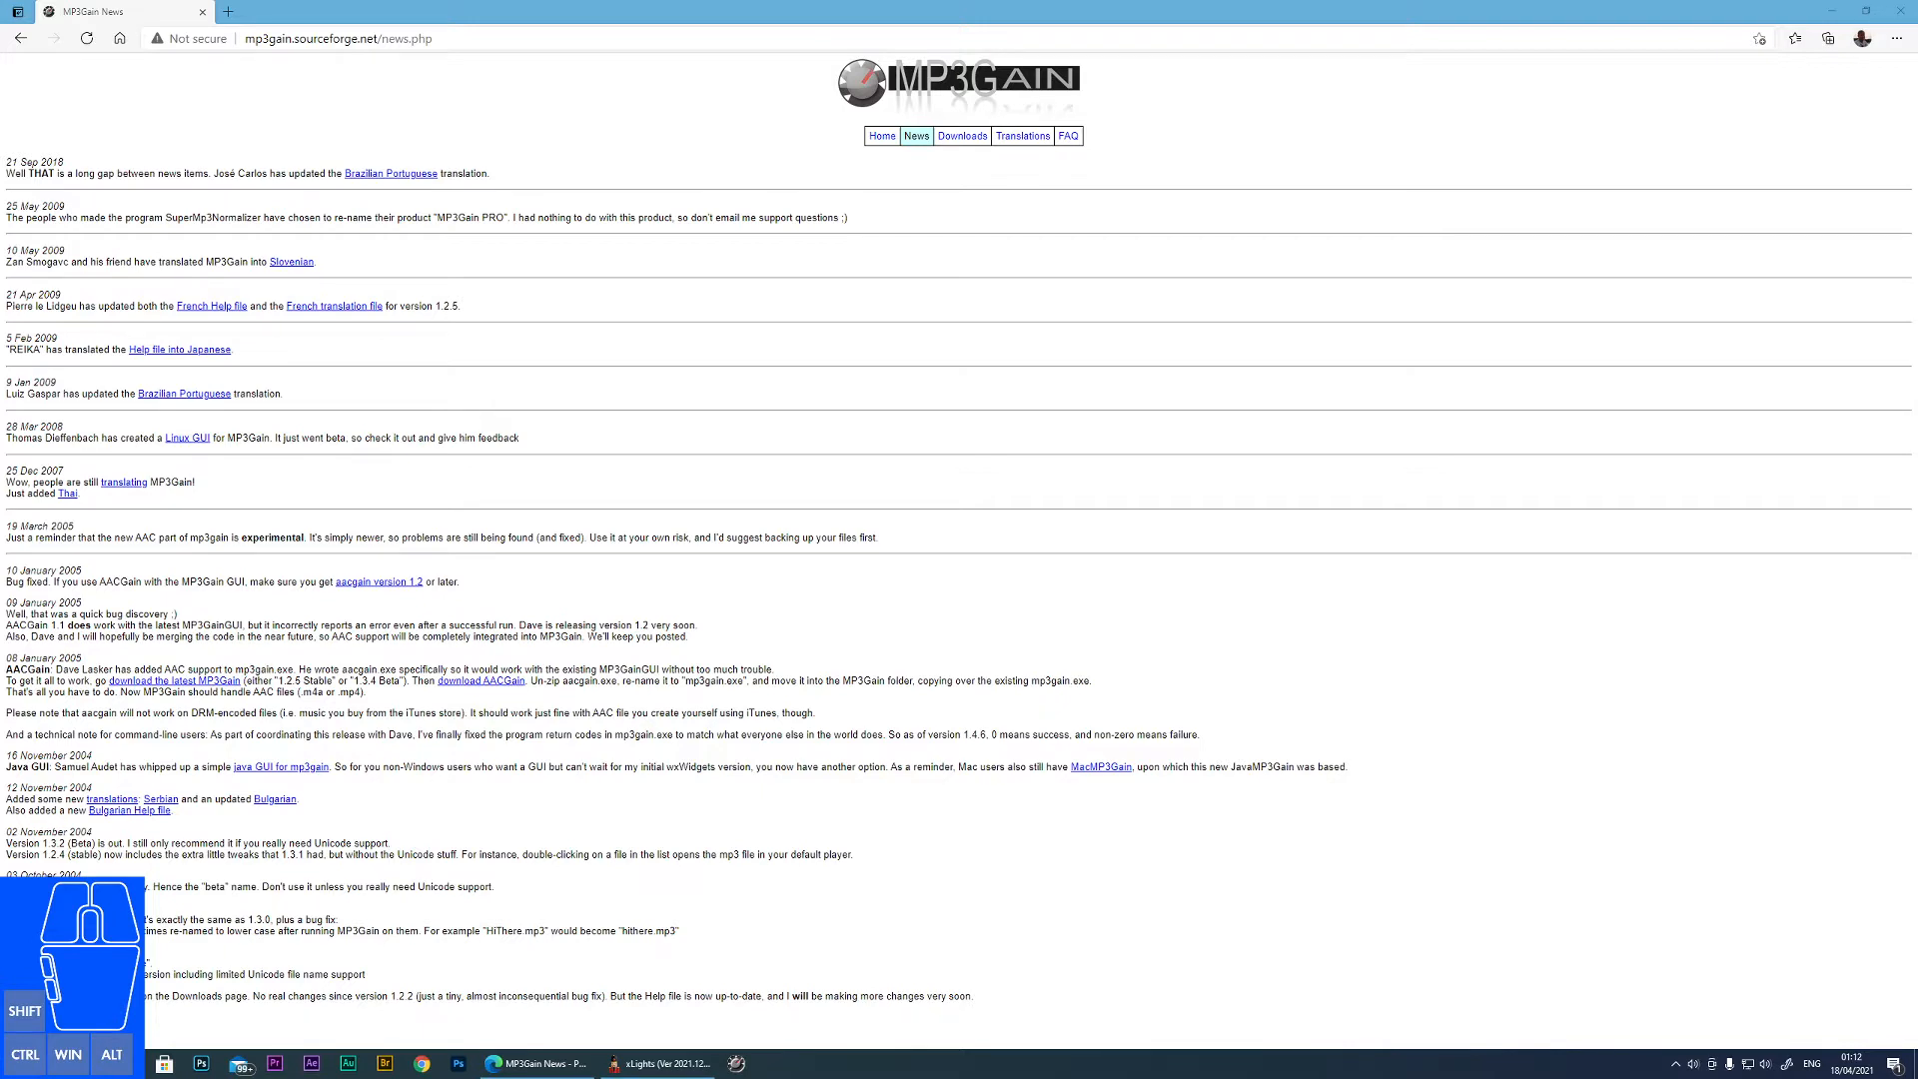
{"action": "mouse_move", "coordinate": [955, 12]}
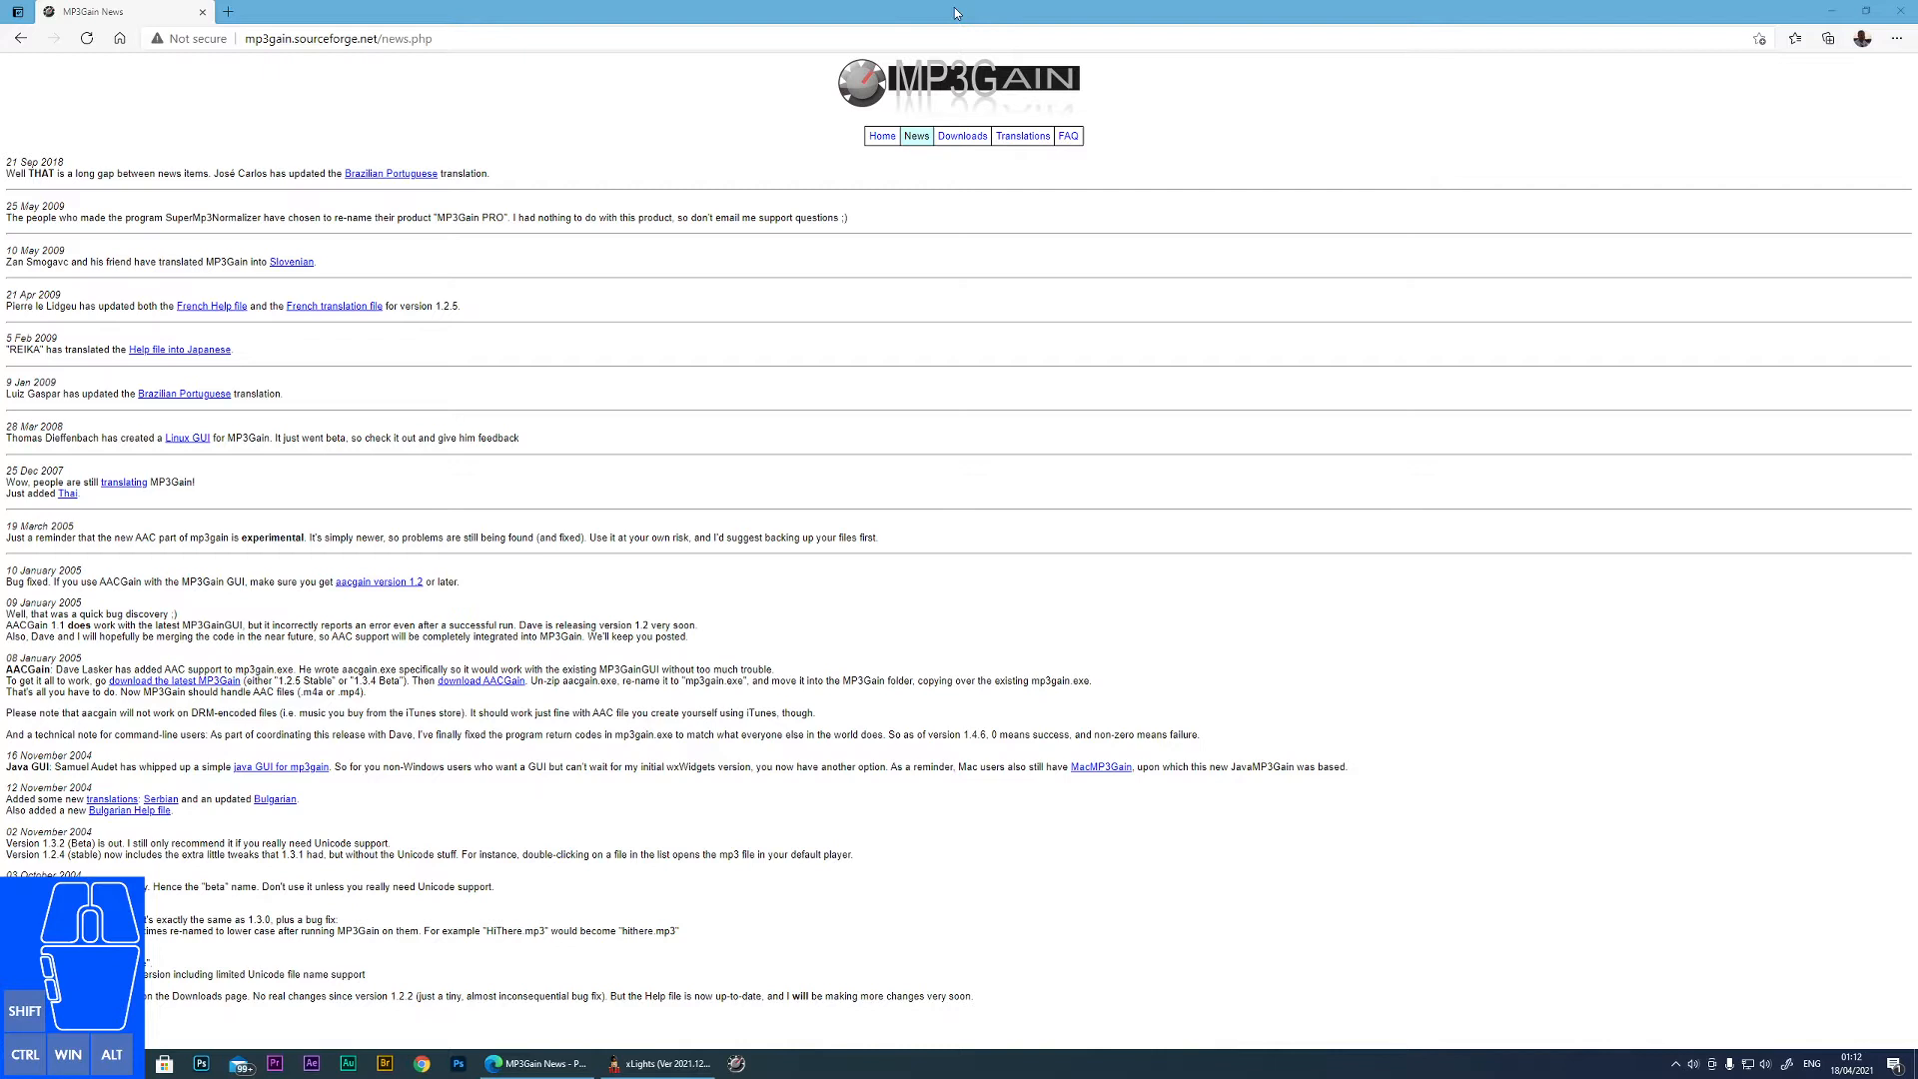
{"action": "mouse_move", "coordinate": [1133, 135]}
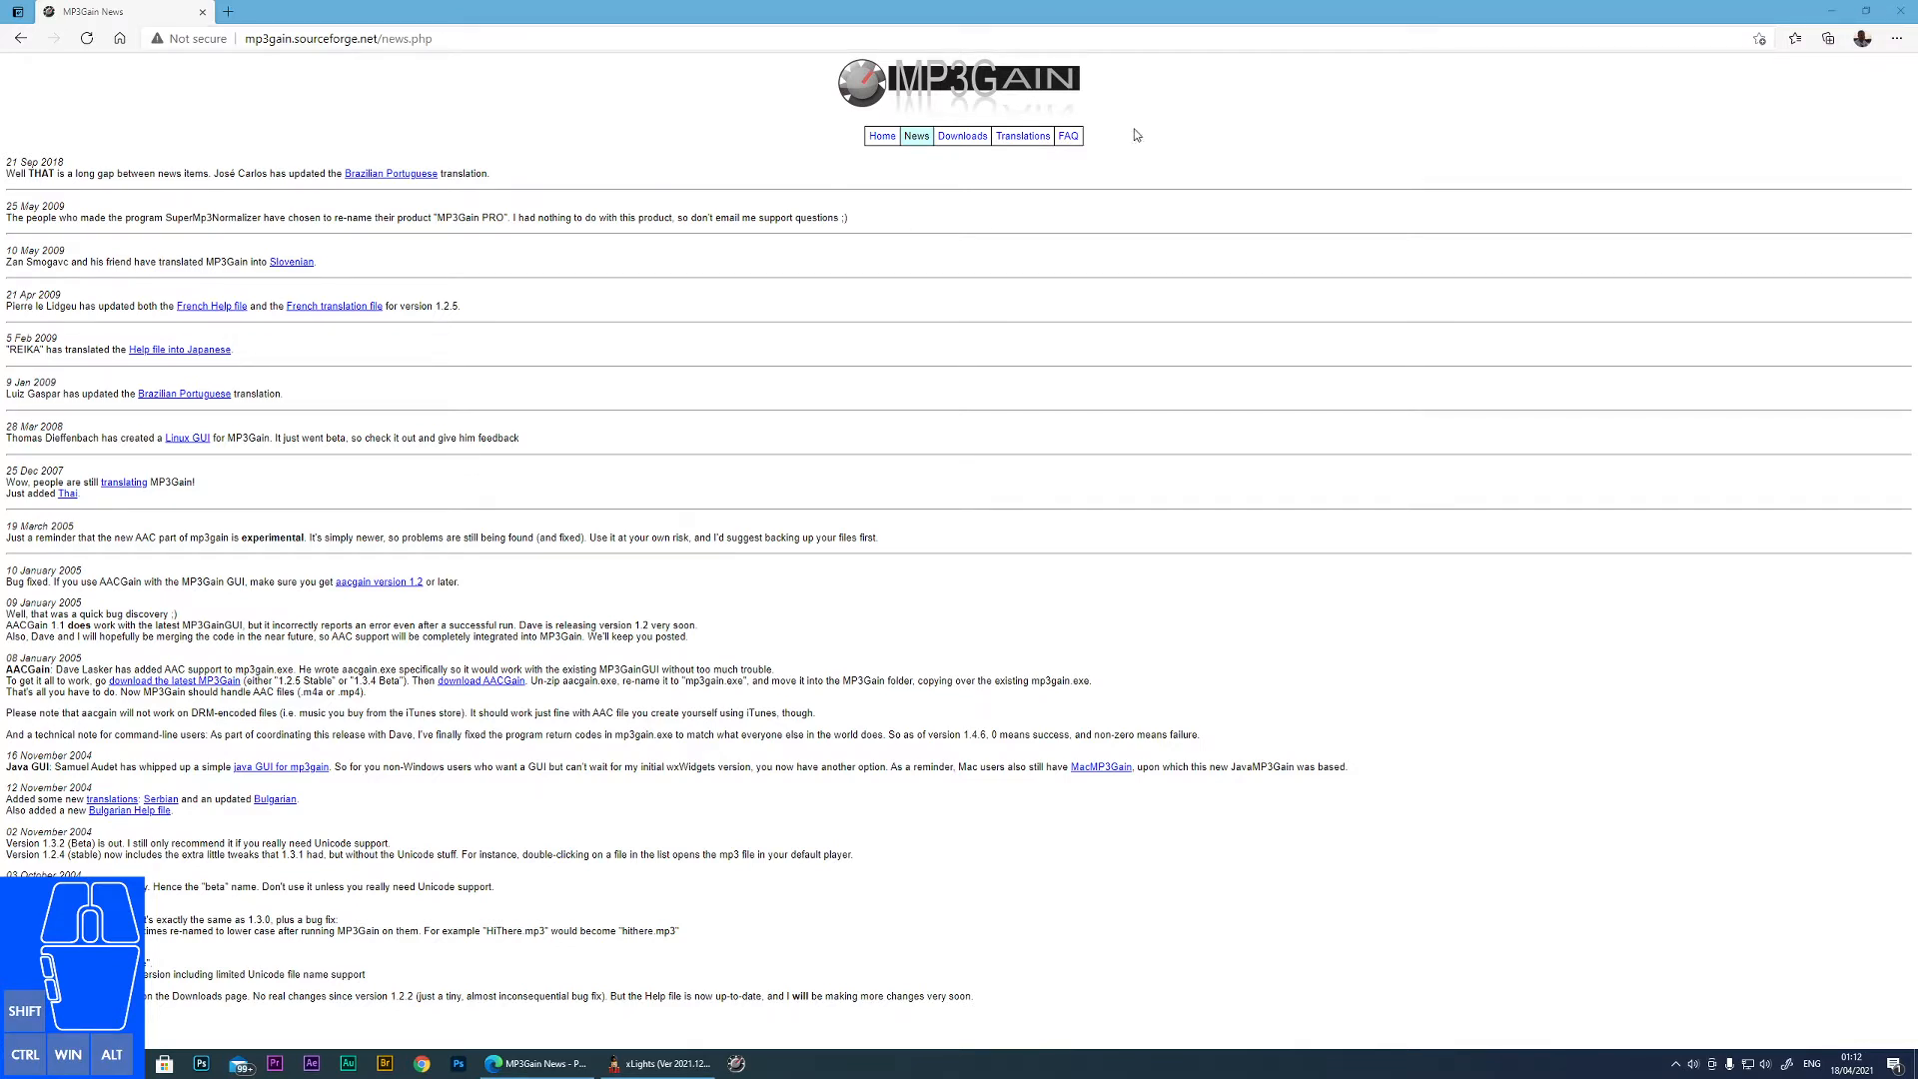
{"action": "mouse_move", "coordinate": [810, 108]}
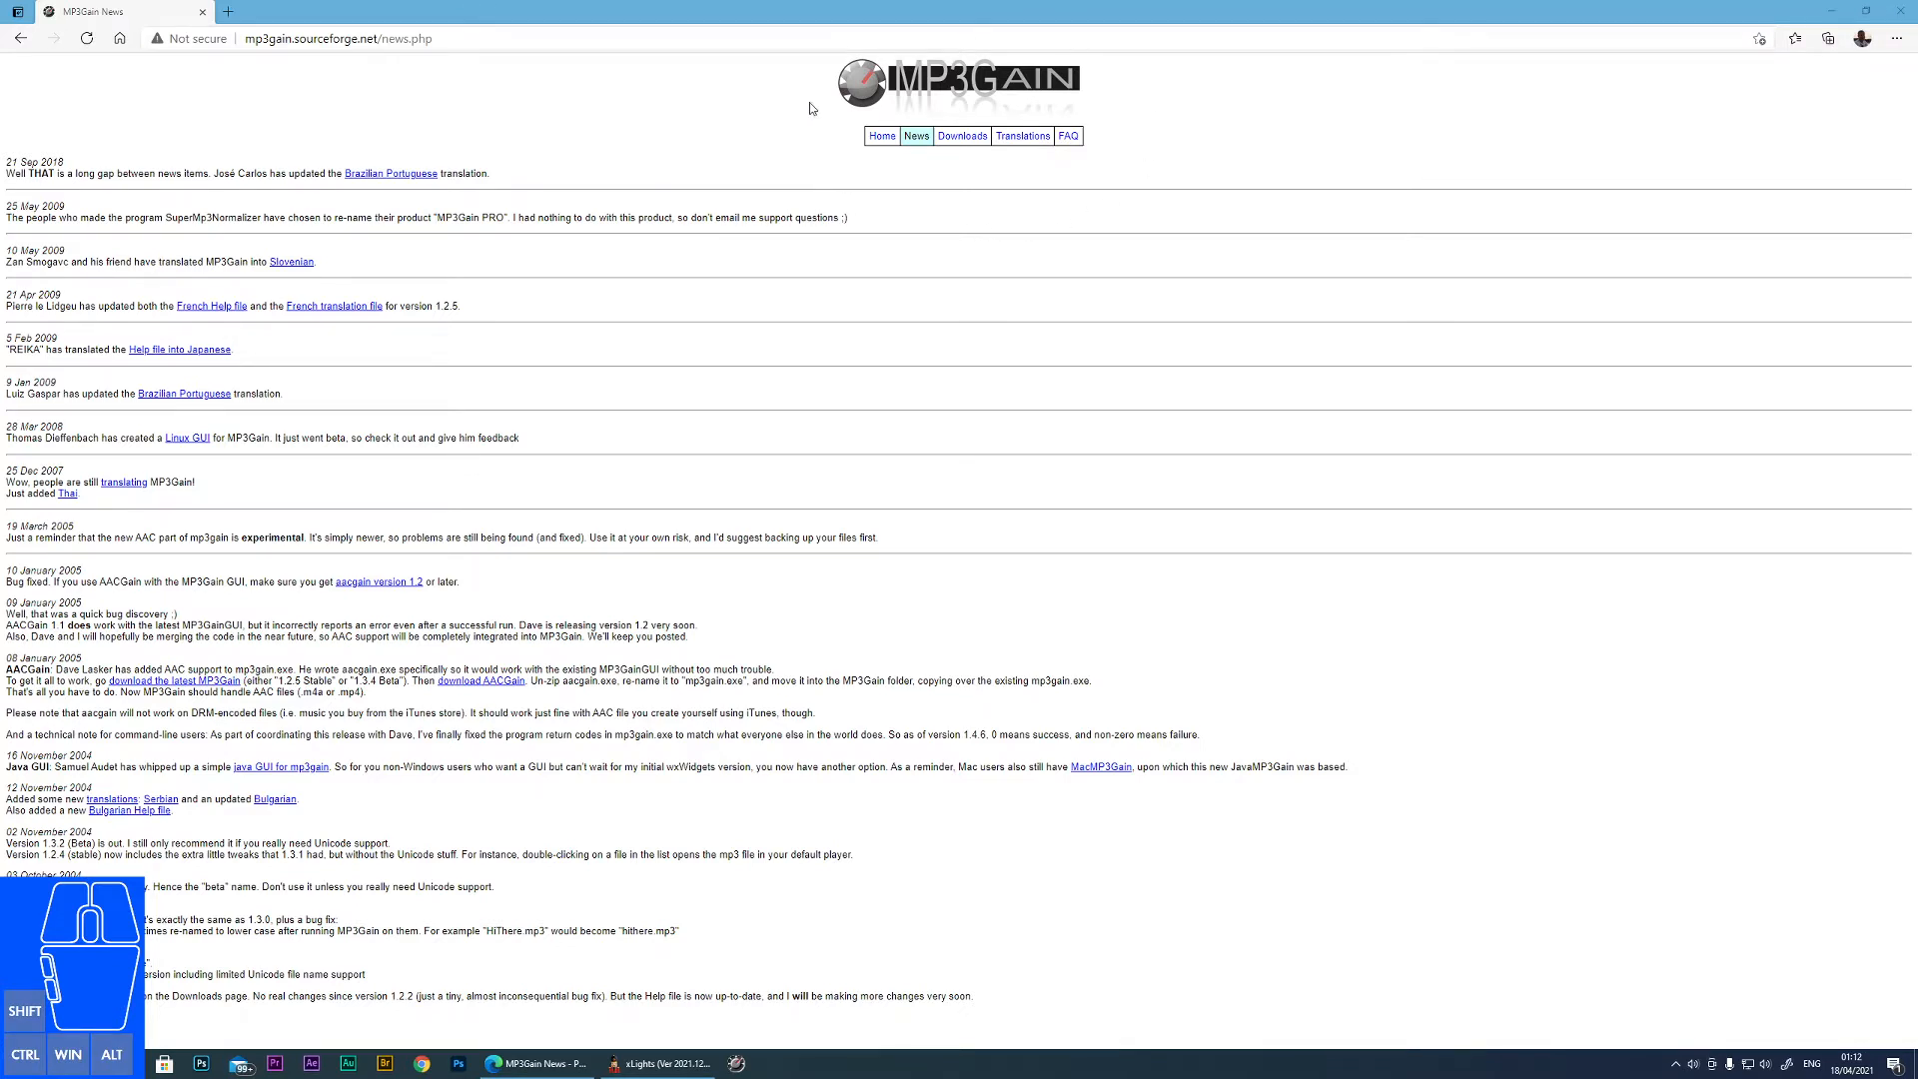
{"action": "mouse_move", "coordinate": [1193, 119]}
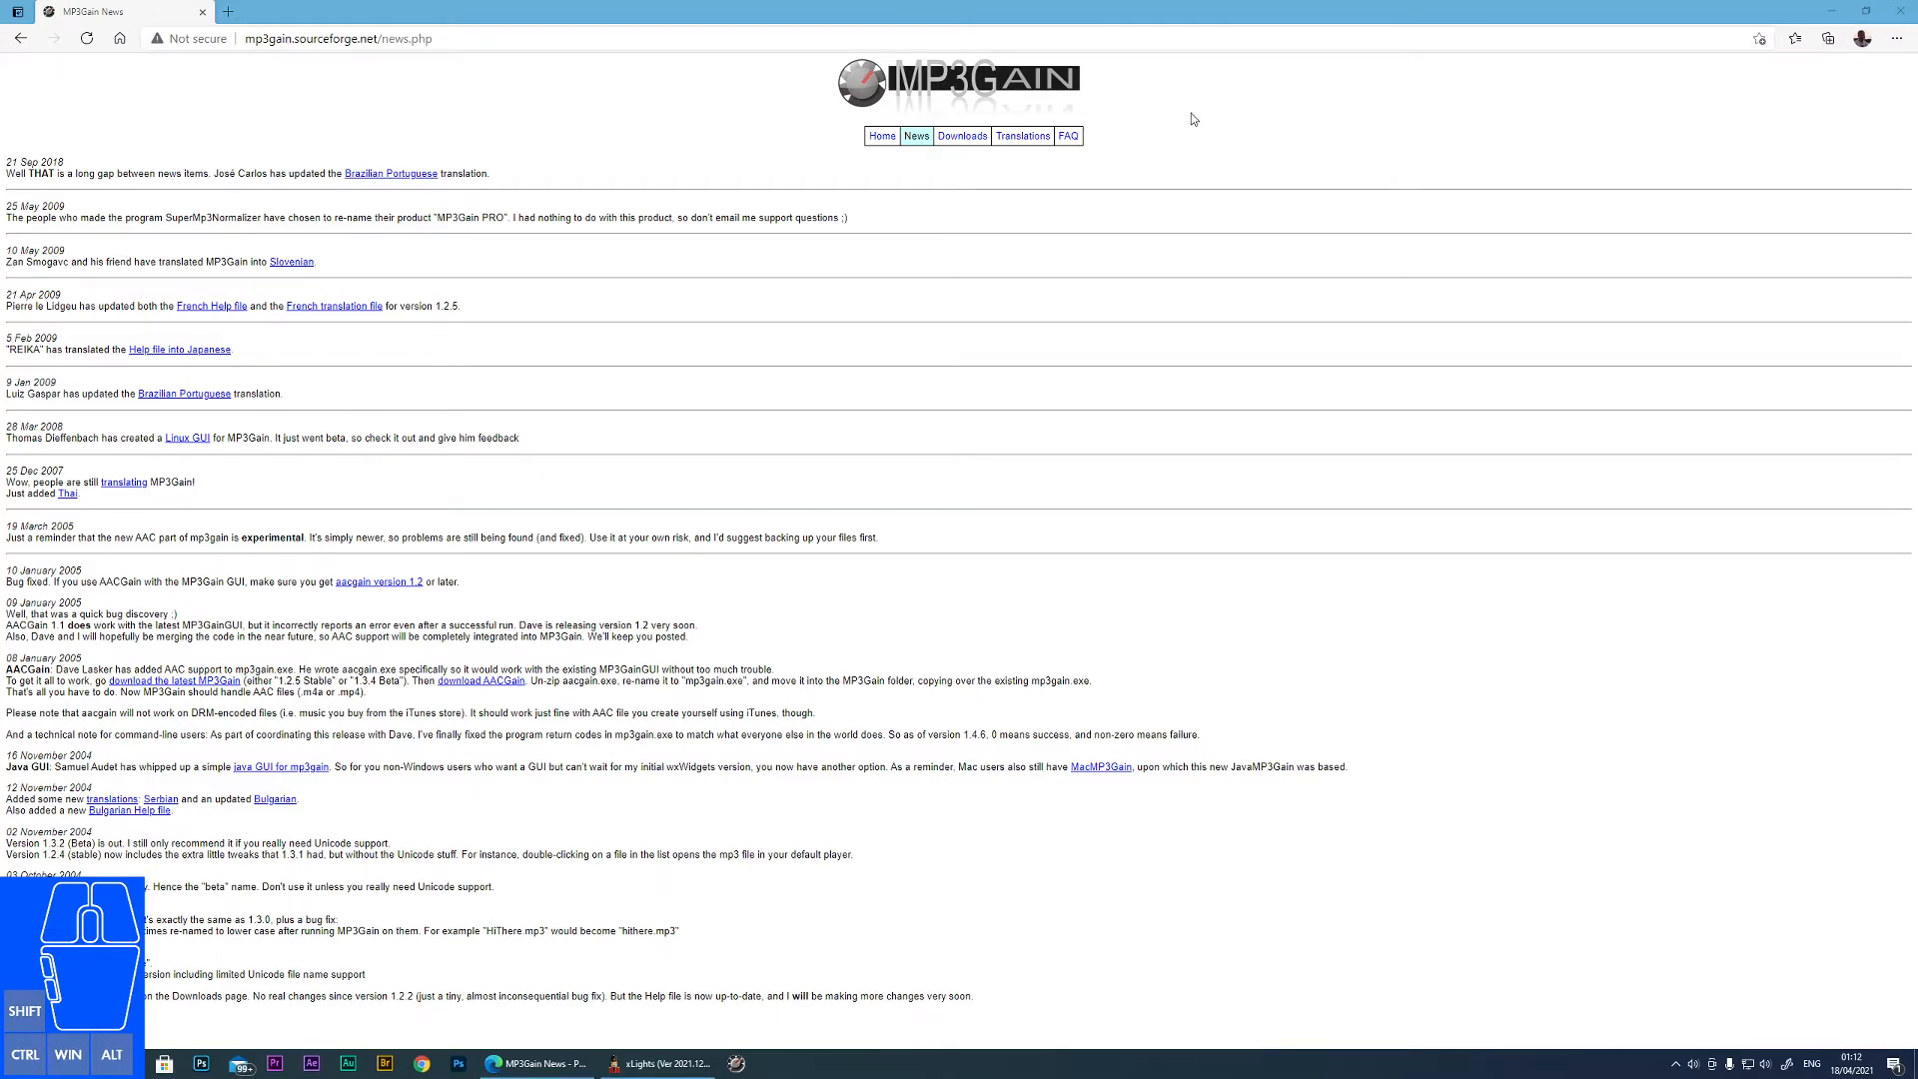
{"action": "mouse_move", "coordinate": [1201, 223]}
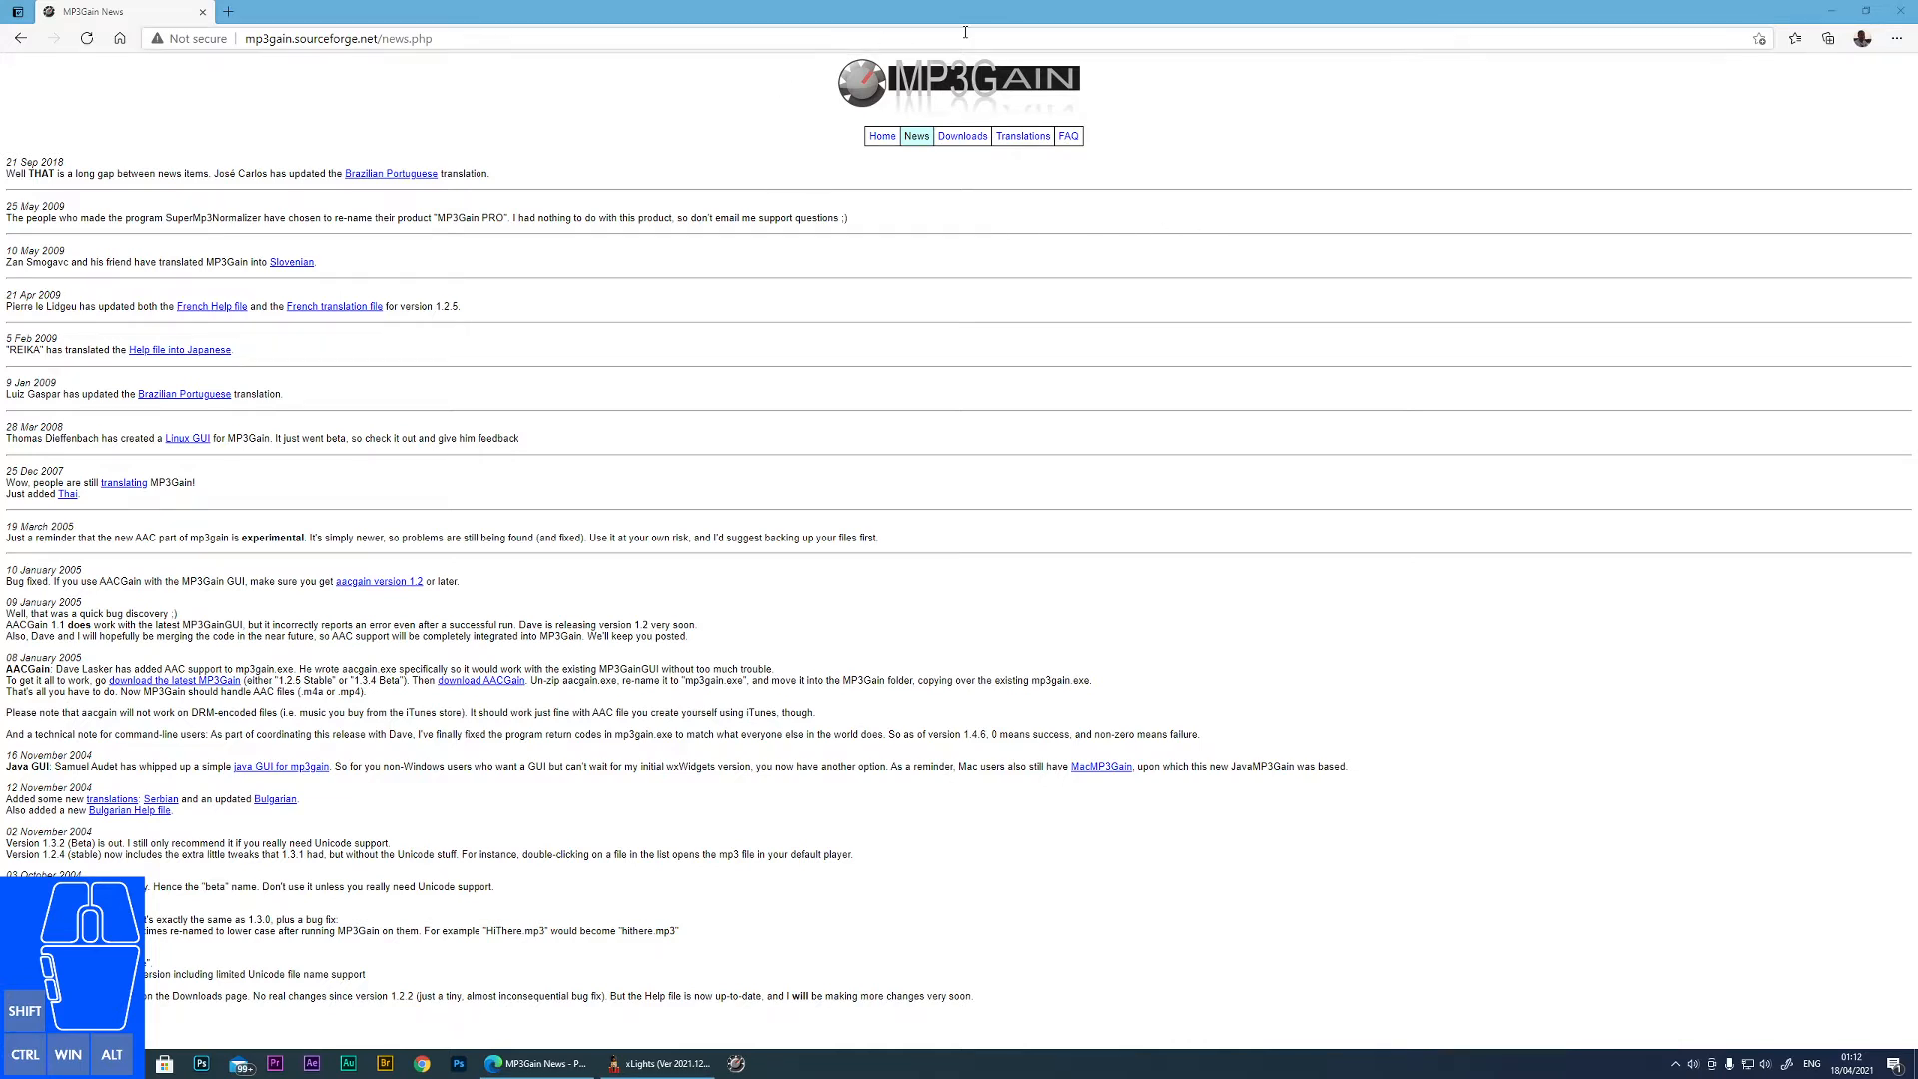
{"action": "mouse_move", "coordinate": [1029, 213]}
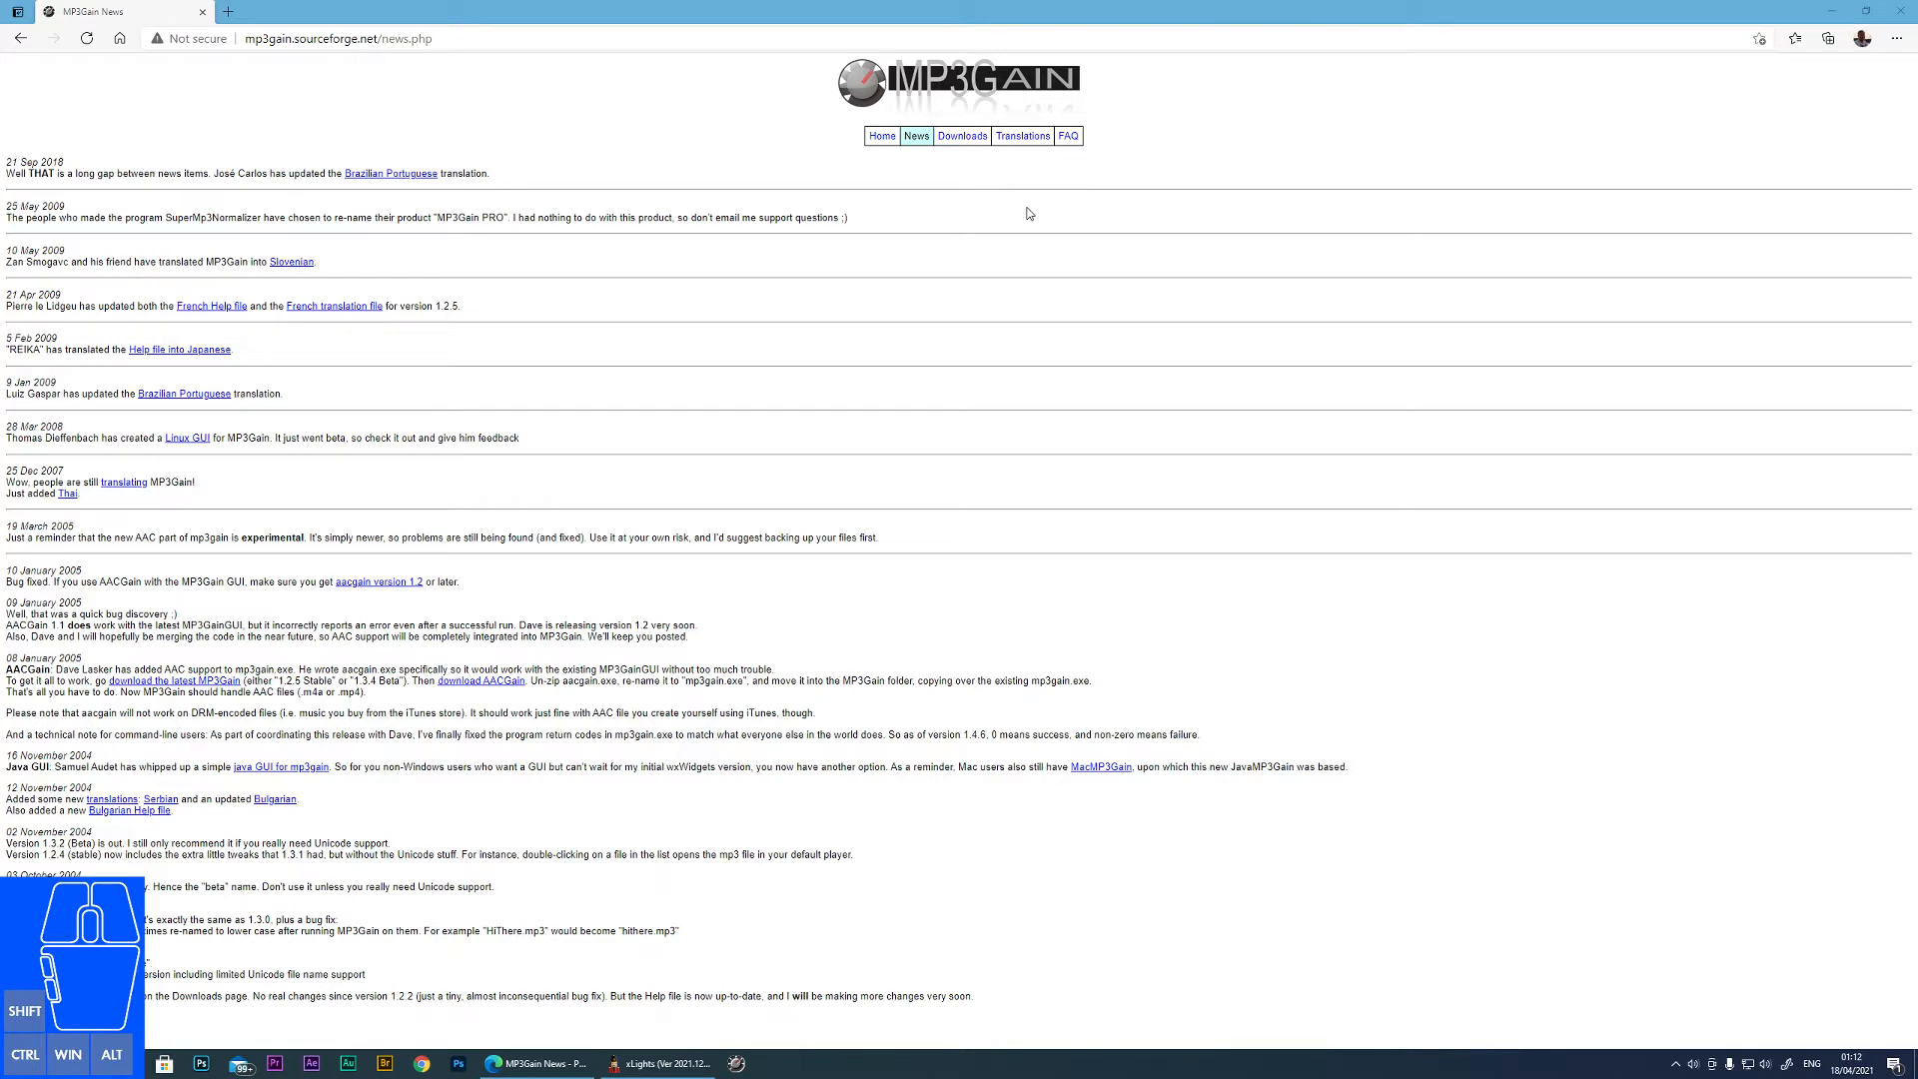
Open the MP3Gain home page and highlight the sentence about lossless volume changes
{"action": "left_click", "coordinate": [875, 136]}
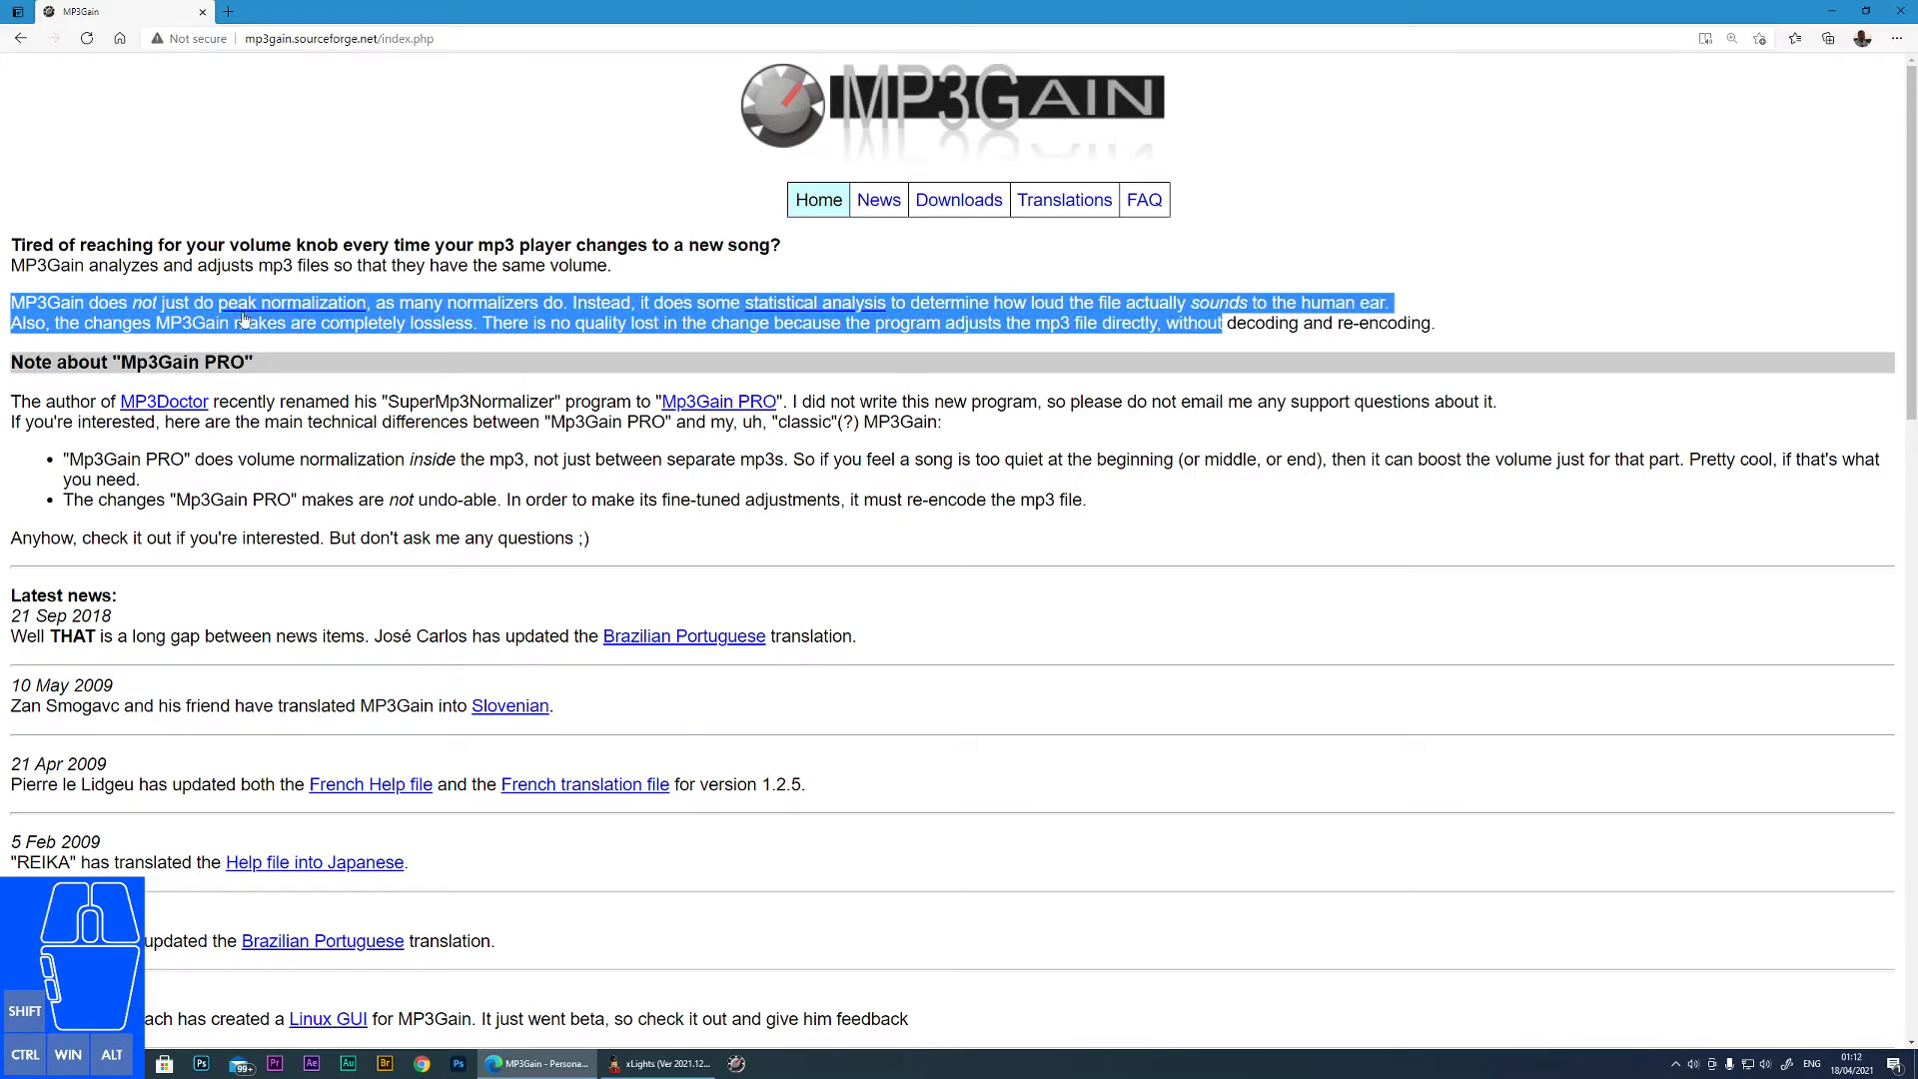
{"action": "mouse_move", "coordinate": [746, 302]}
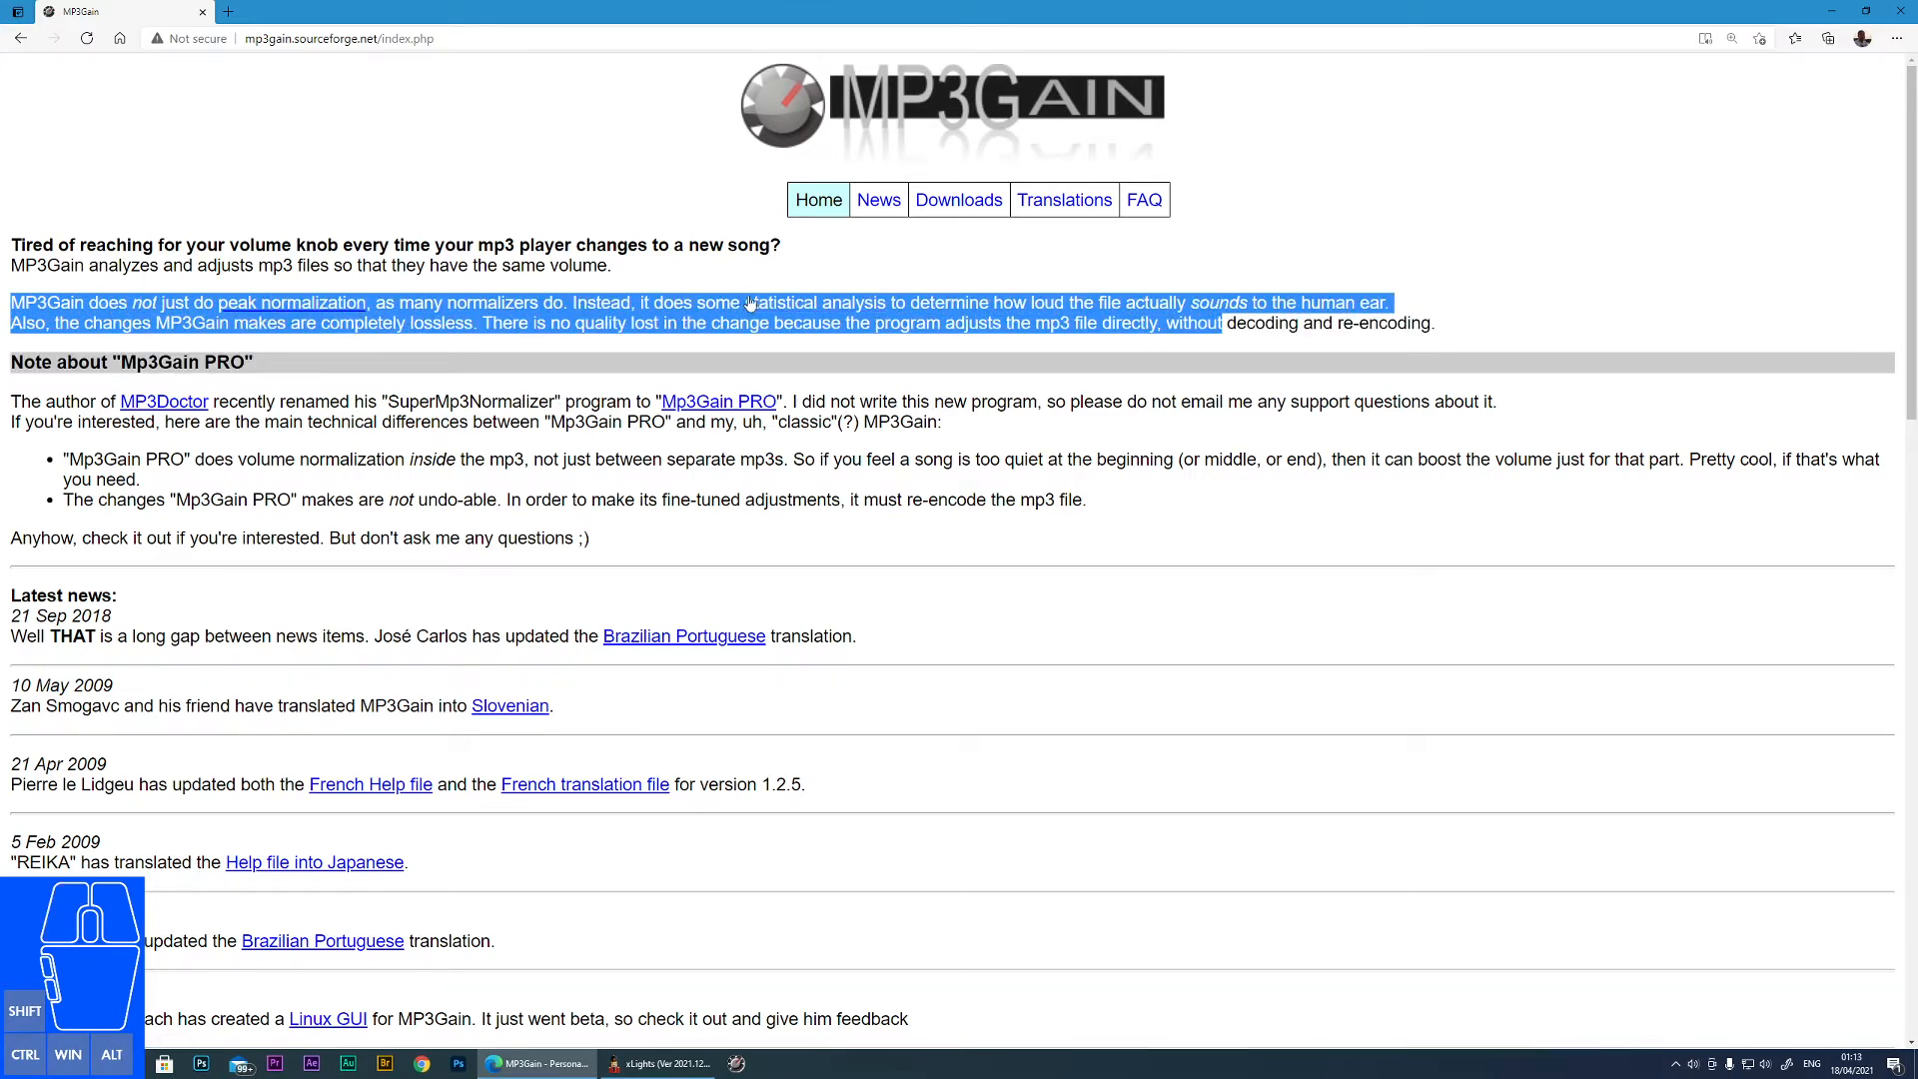
{"action": "mouse_move", "coordinate": [1171, 304]}
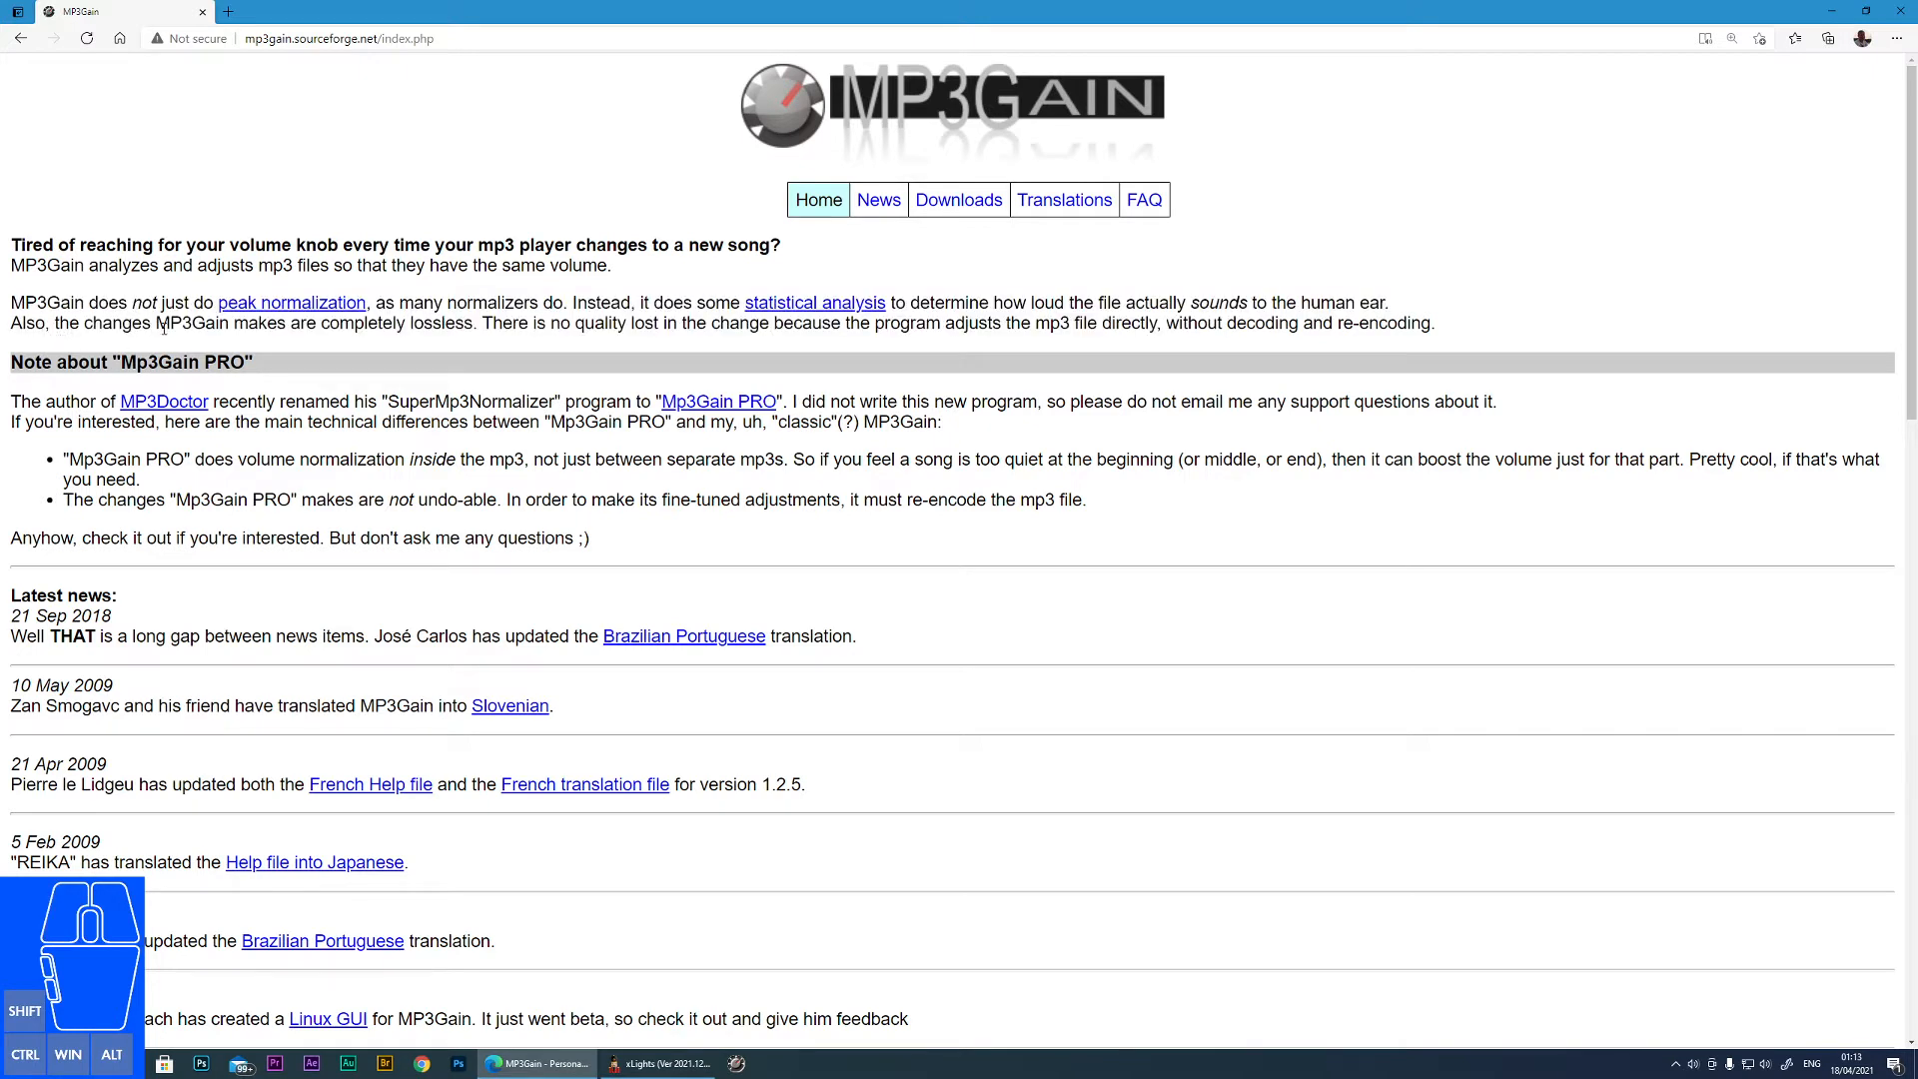
{"action": "left_click_drag", "start_coordinate": [249, 323], "coordinate": [501, 322]}
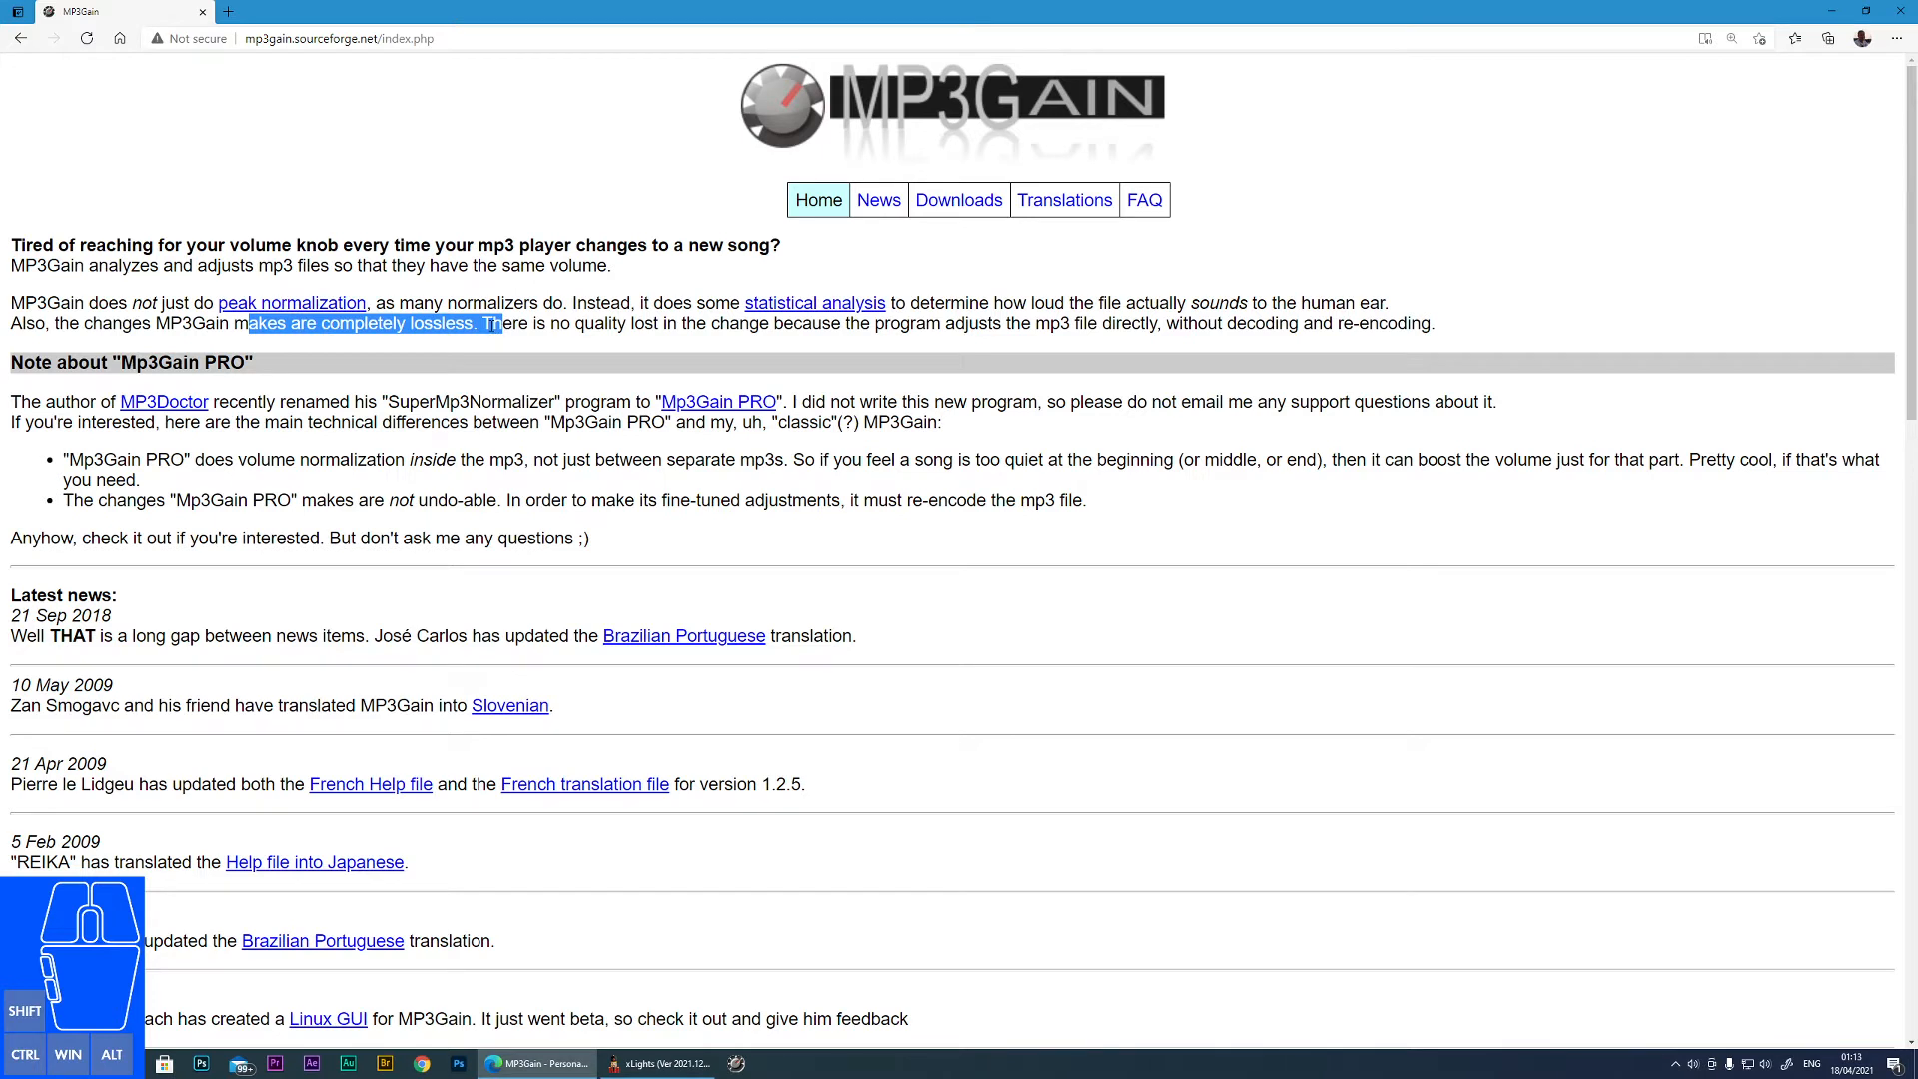
{"action": "left_click", "coordinate": [523, 328]}
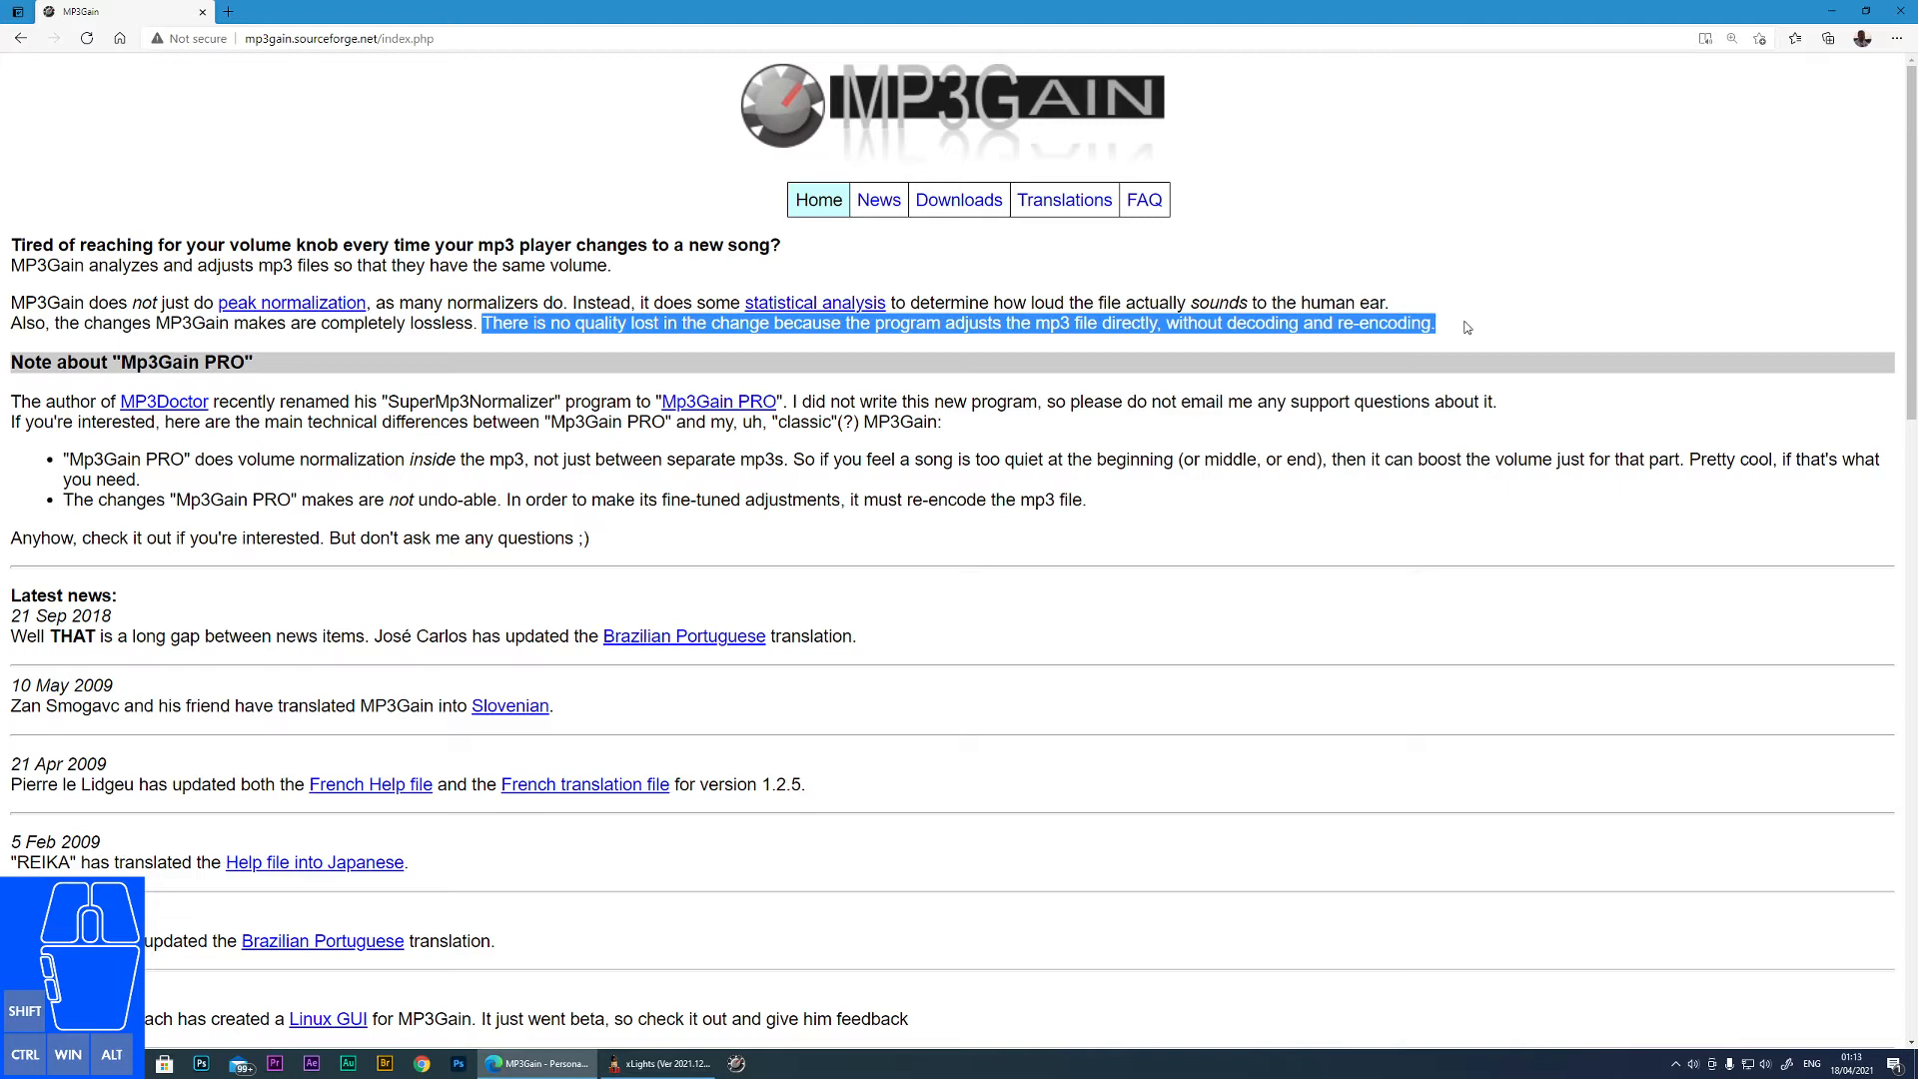
{"action": "left_click", "coordinate": [960, 852]}
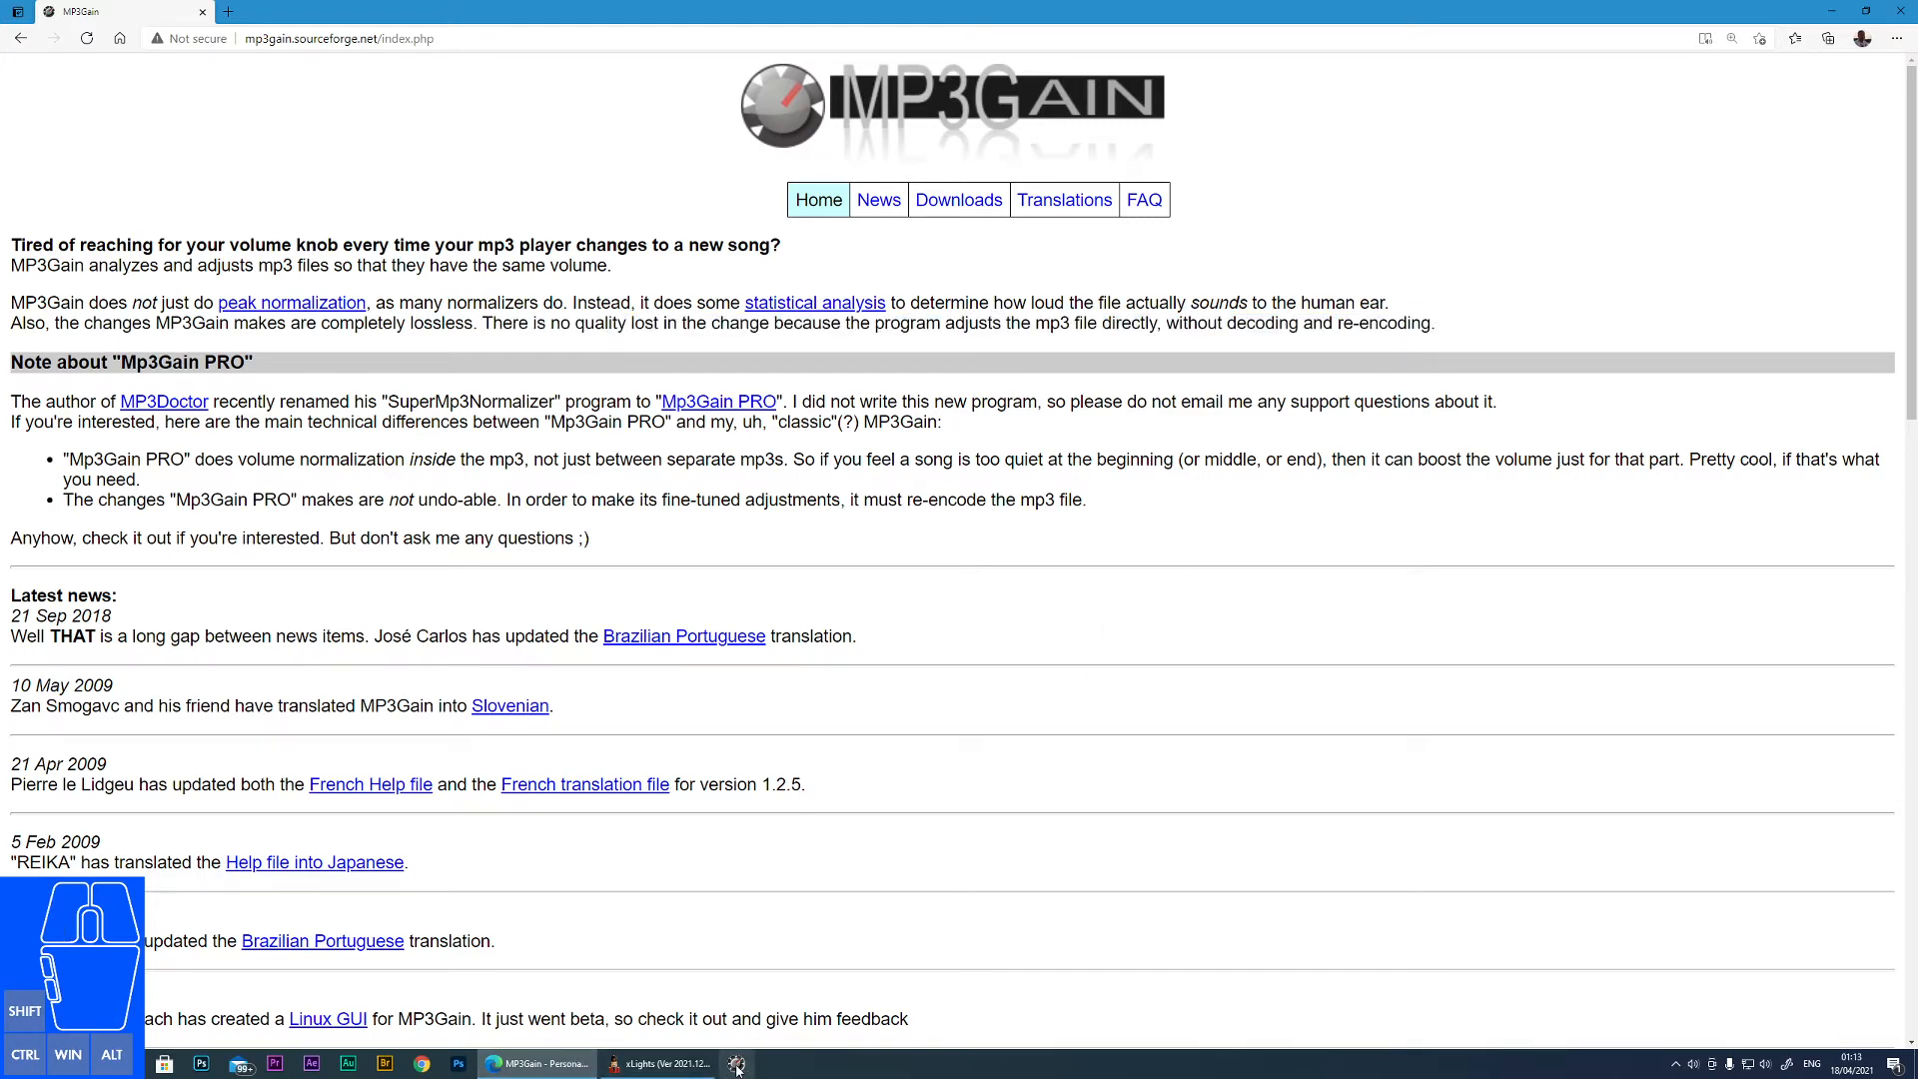
Launch MP3Gain from the taskbar
{"action": "left_click", "coordinate": [737, 1062]}
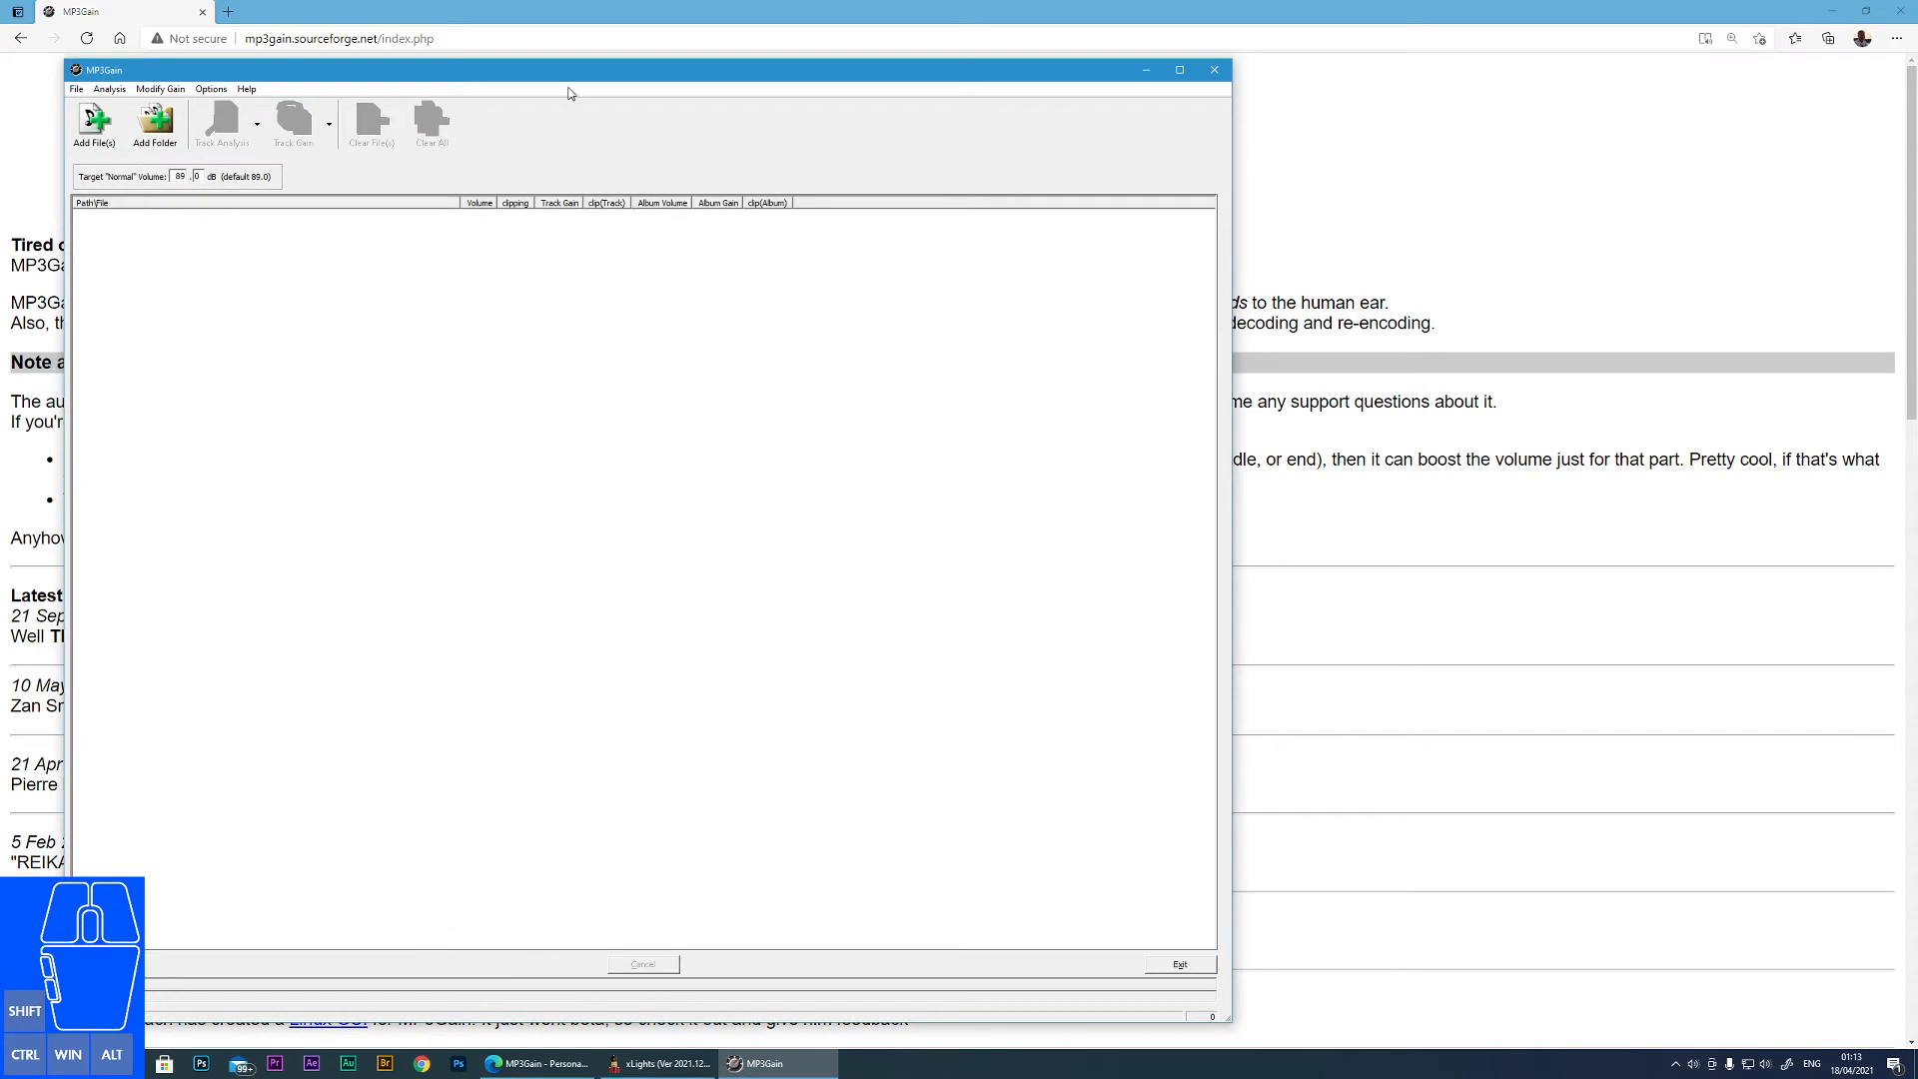
Add the xLights_Show Audio Files folder to MP3Gain's file list
{"action": "left_click_drag", "start_coordinate": [569, 70], "coordinate": [942, 64]}
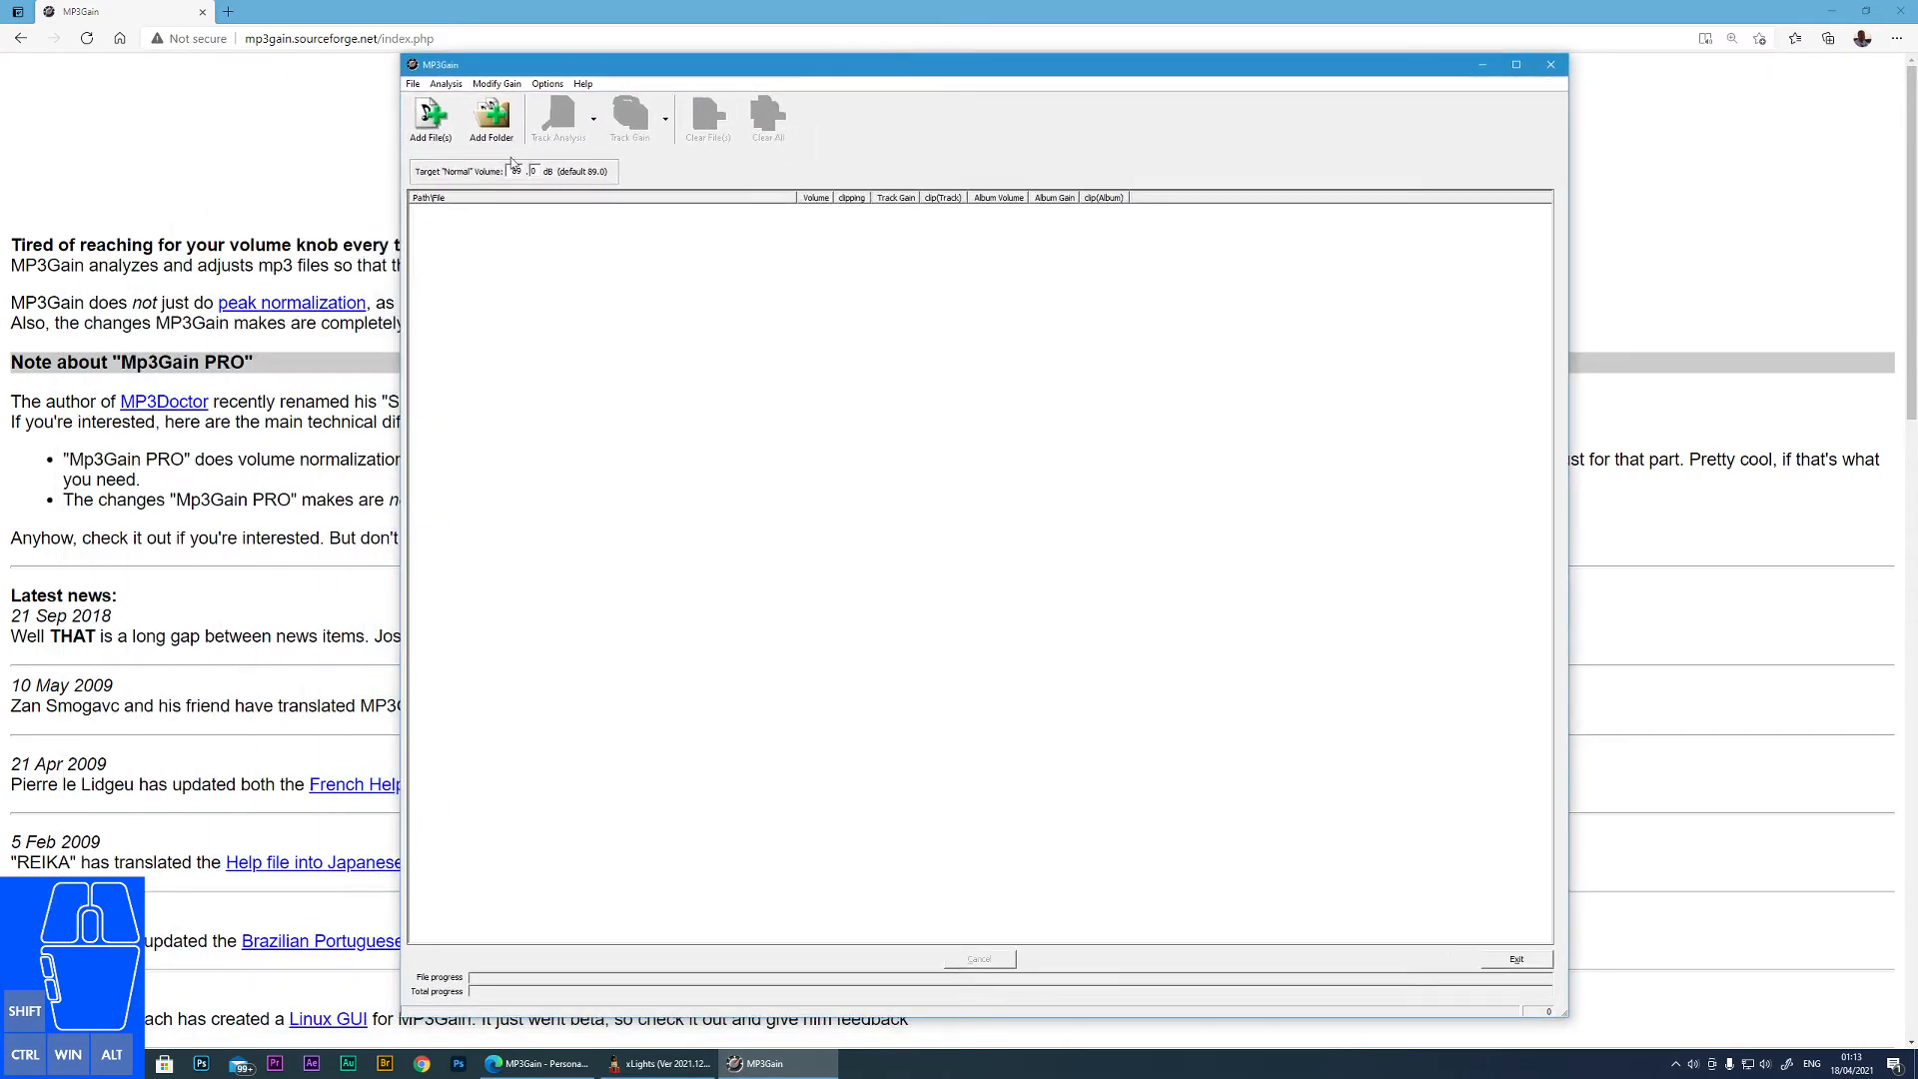
{"action": "mouse_move", "coordinate": [490, 119]}
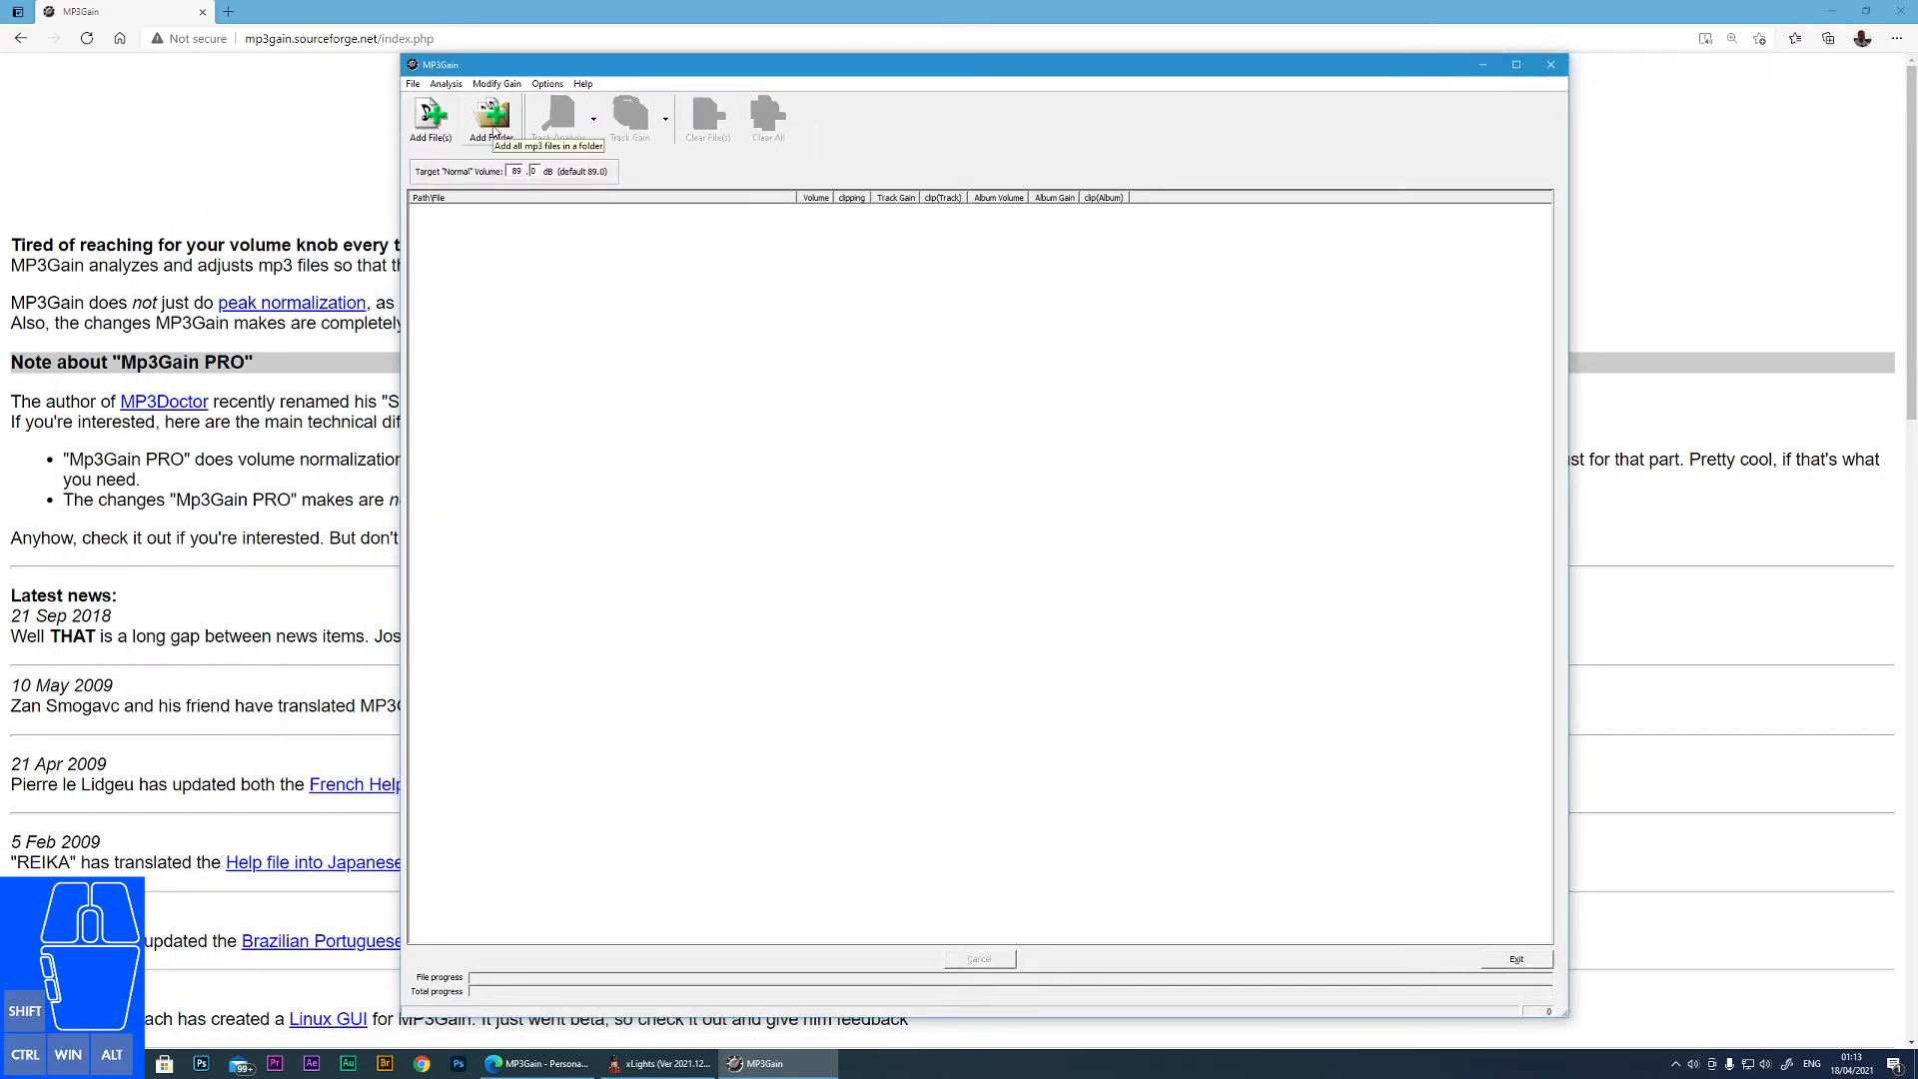
{"action": "left_click", "coordinate": [491, 120]}
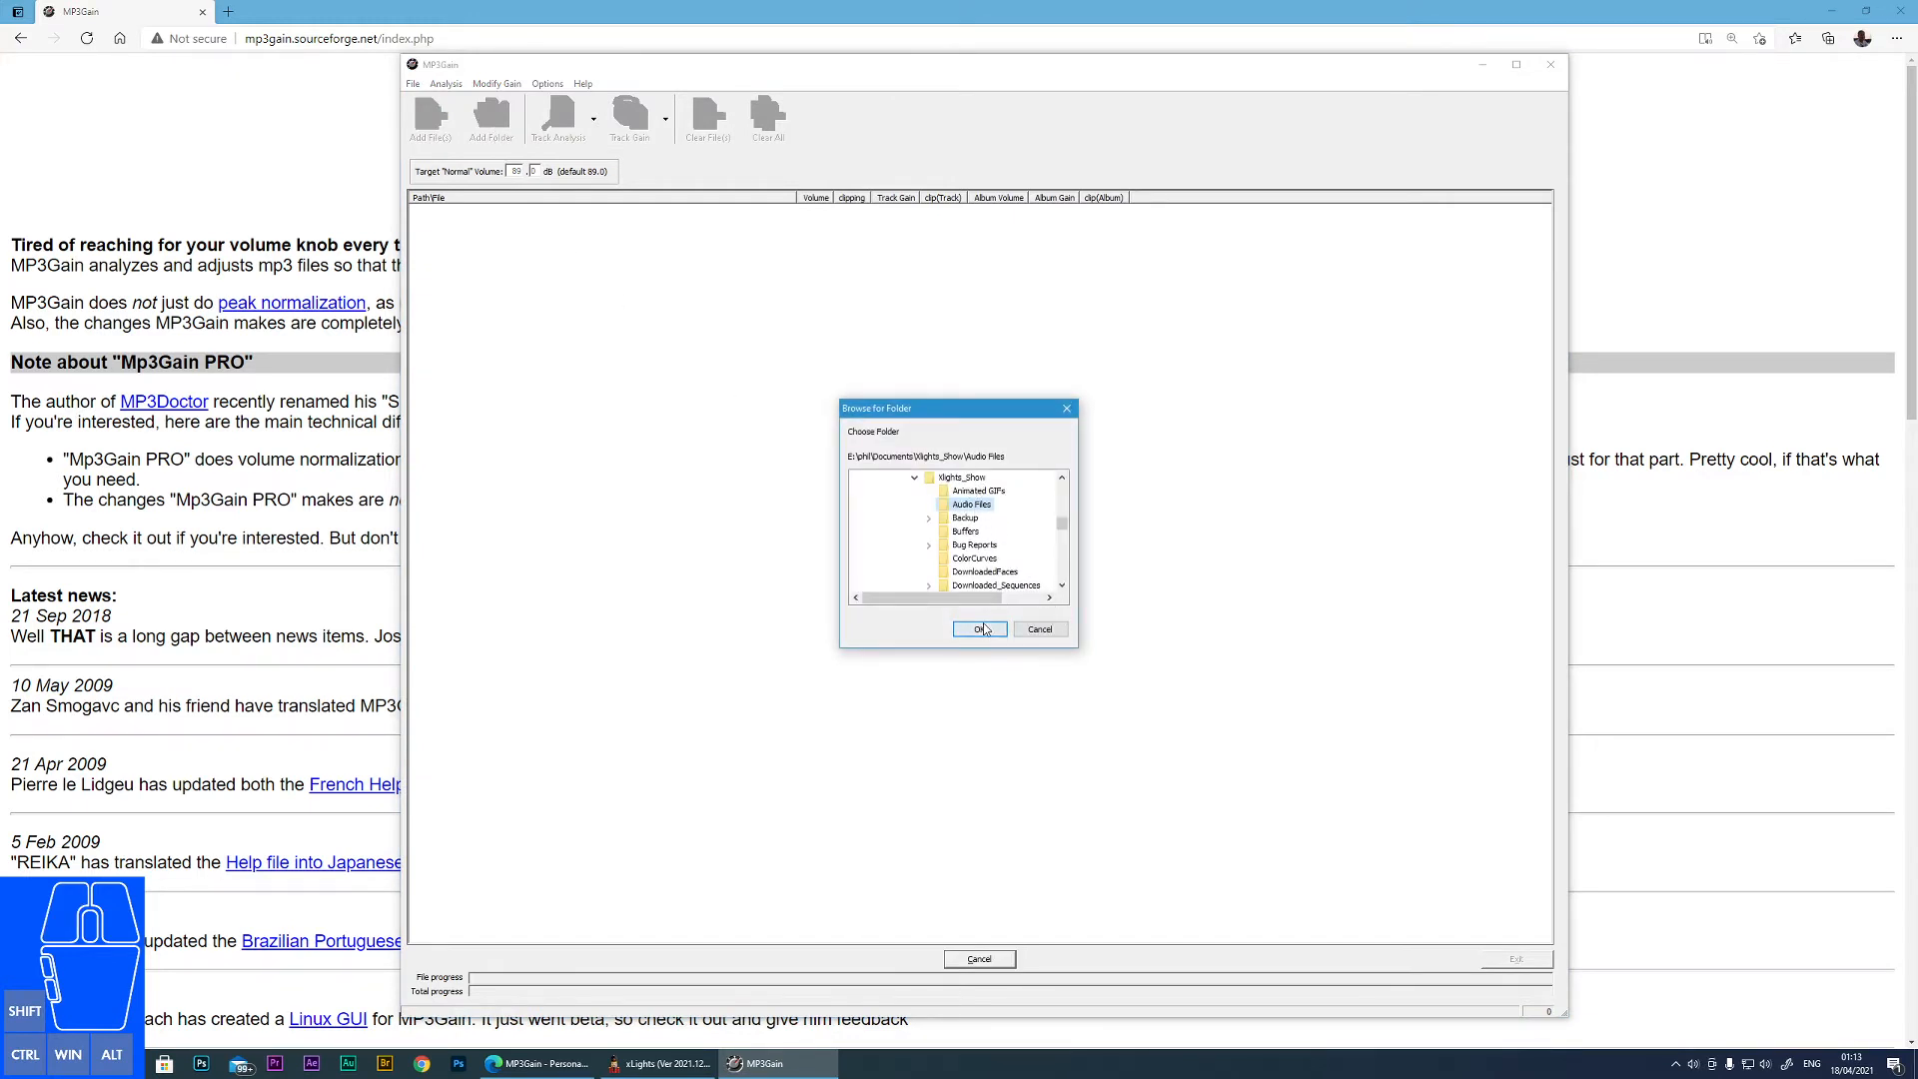
{"action": "left_click", "coordinate": [976, 629]}
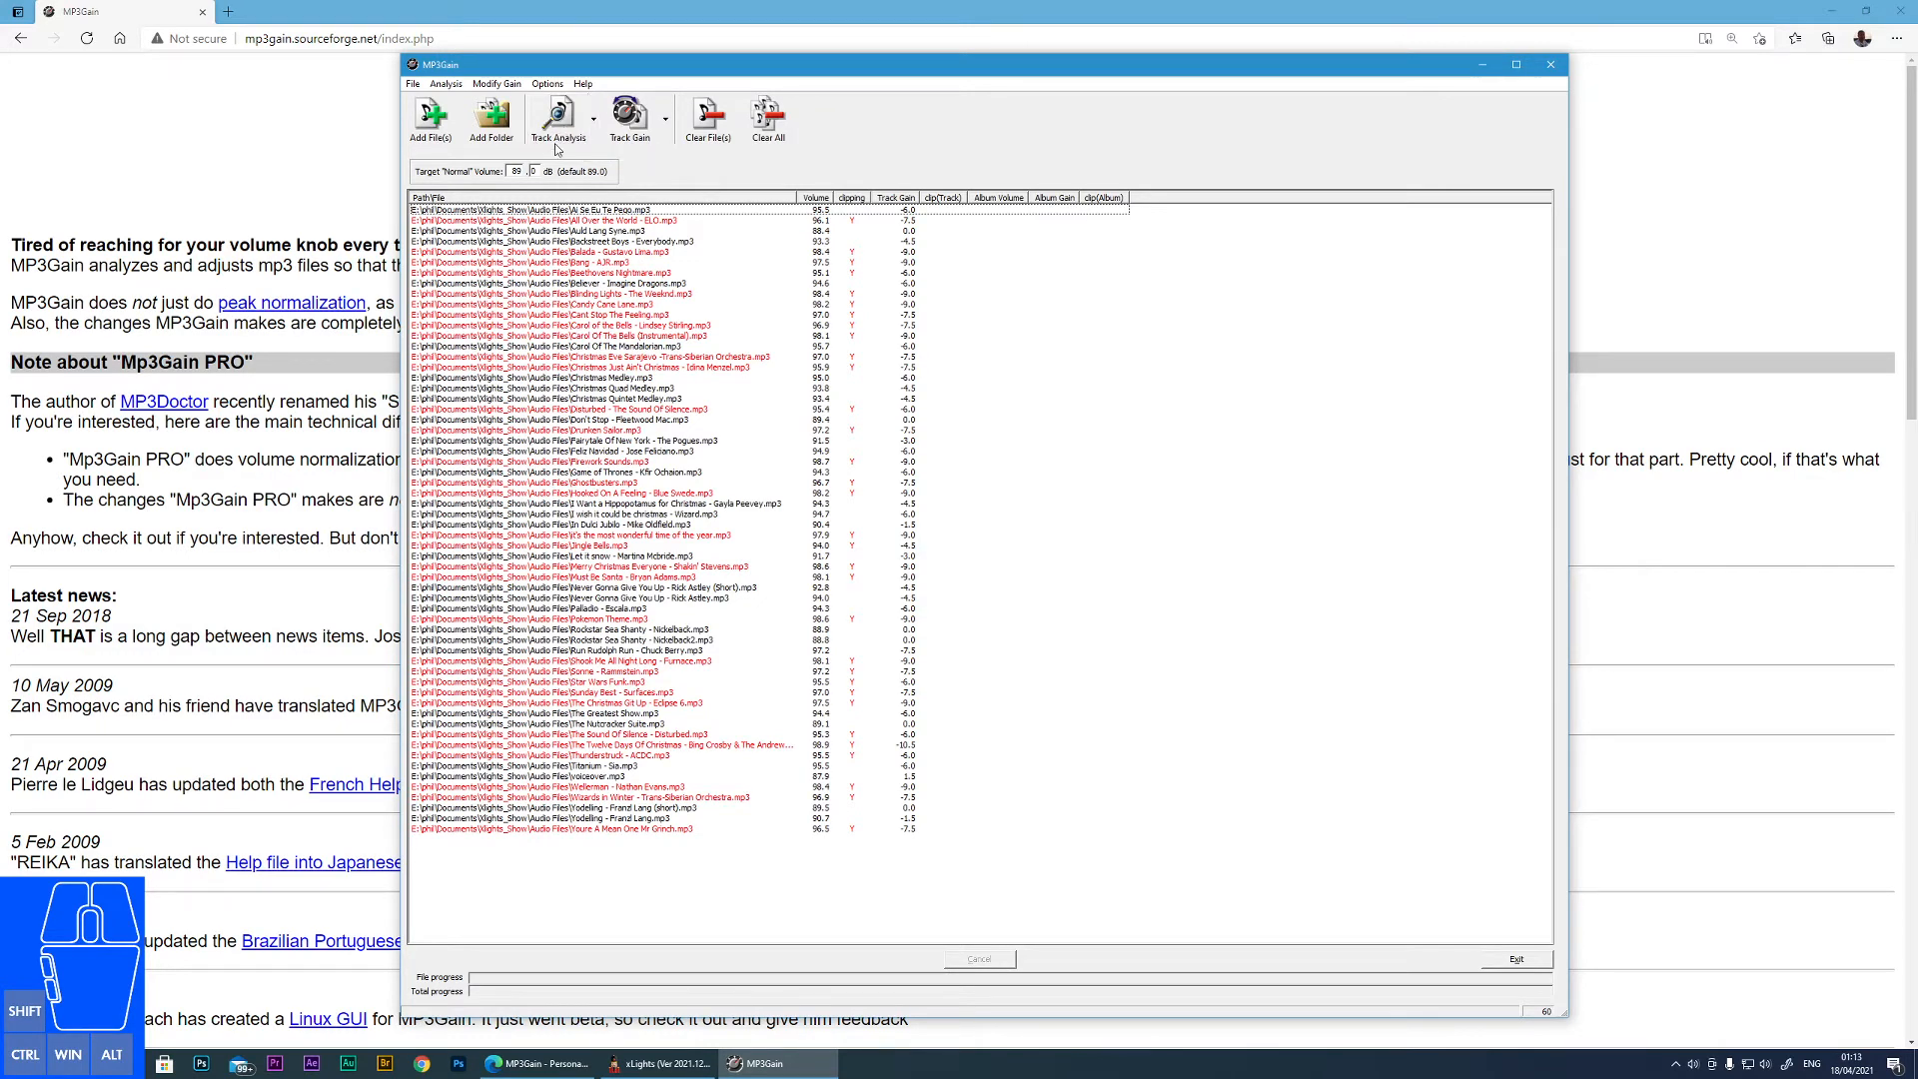
{"action": "mouse_move", "coordinate": [731, 212]}
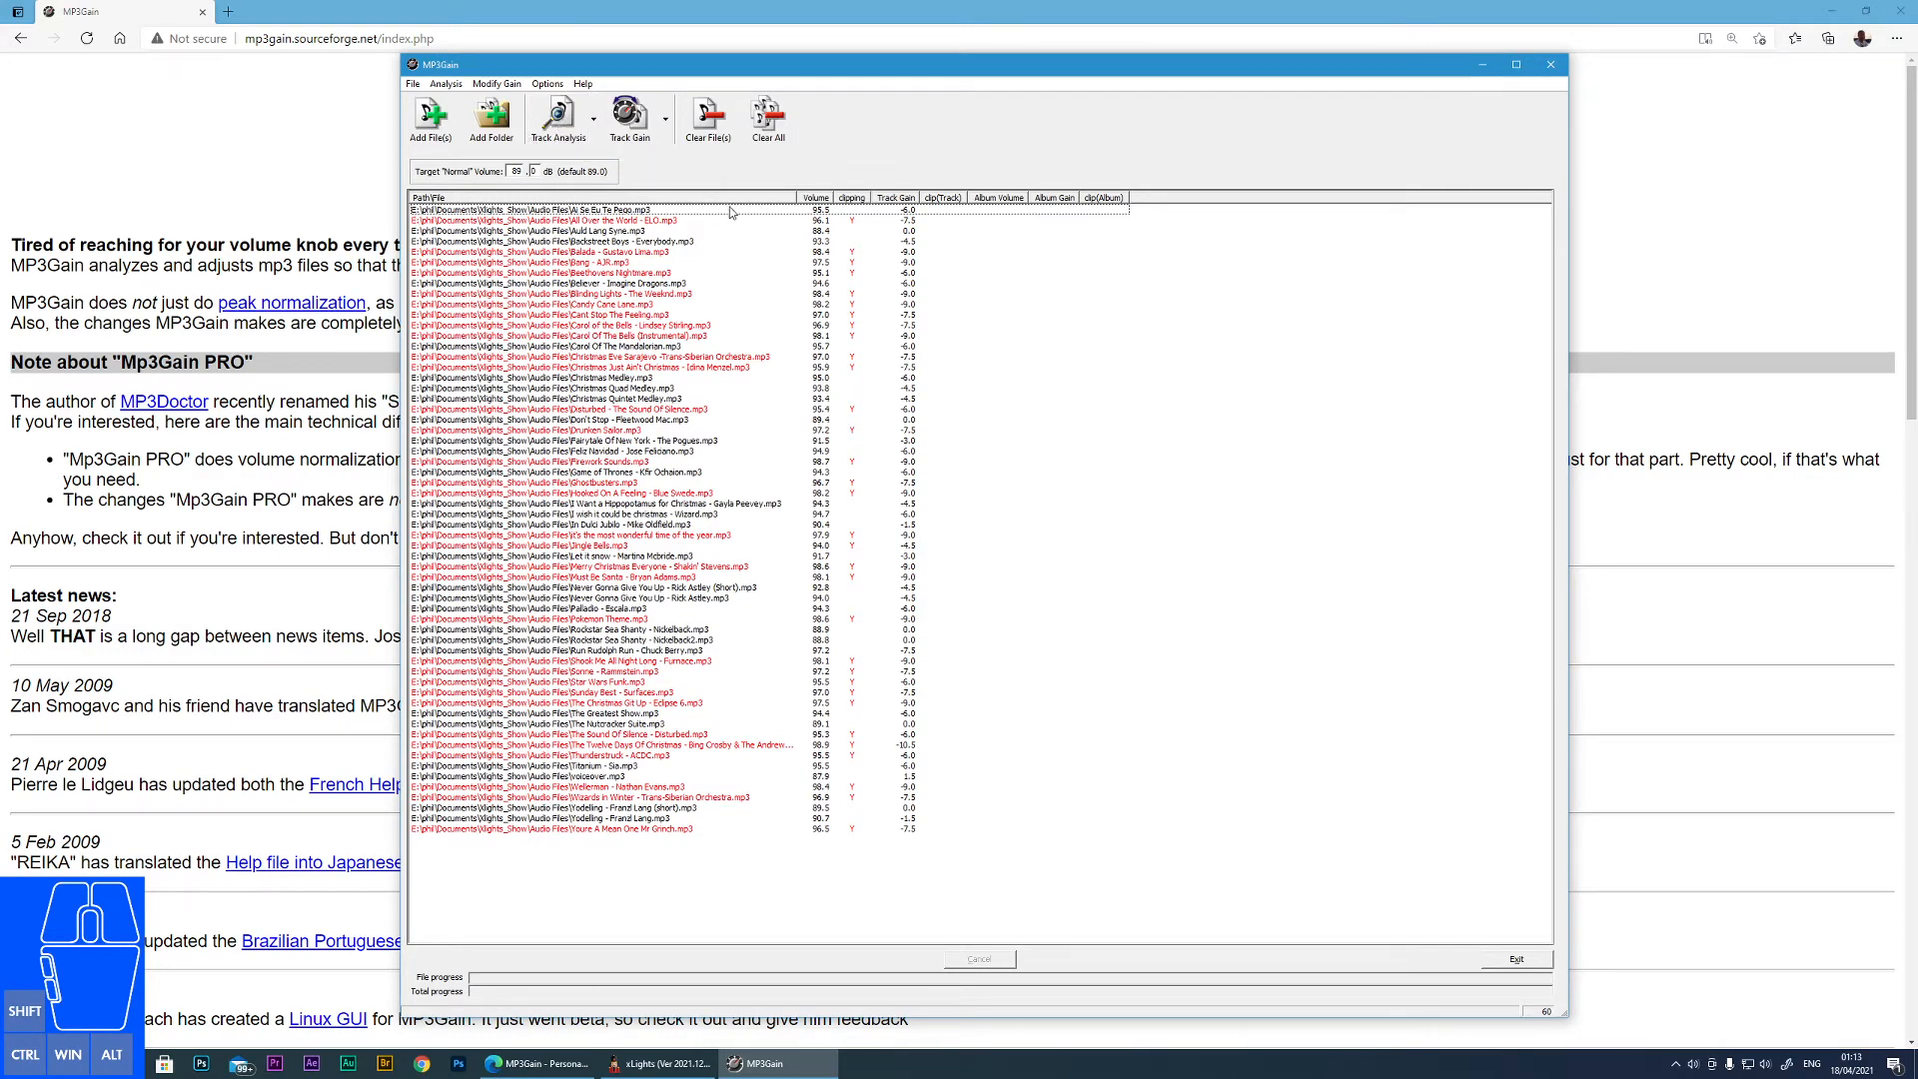
{"action": "mouse_move", "coordinate": [762, 345]}
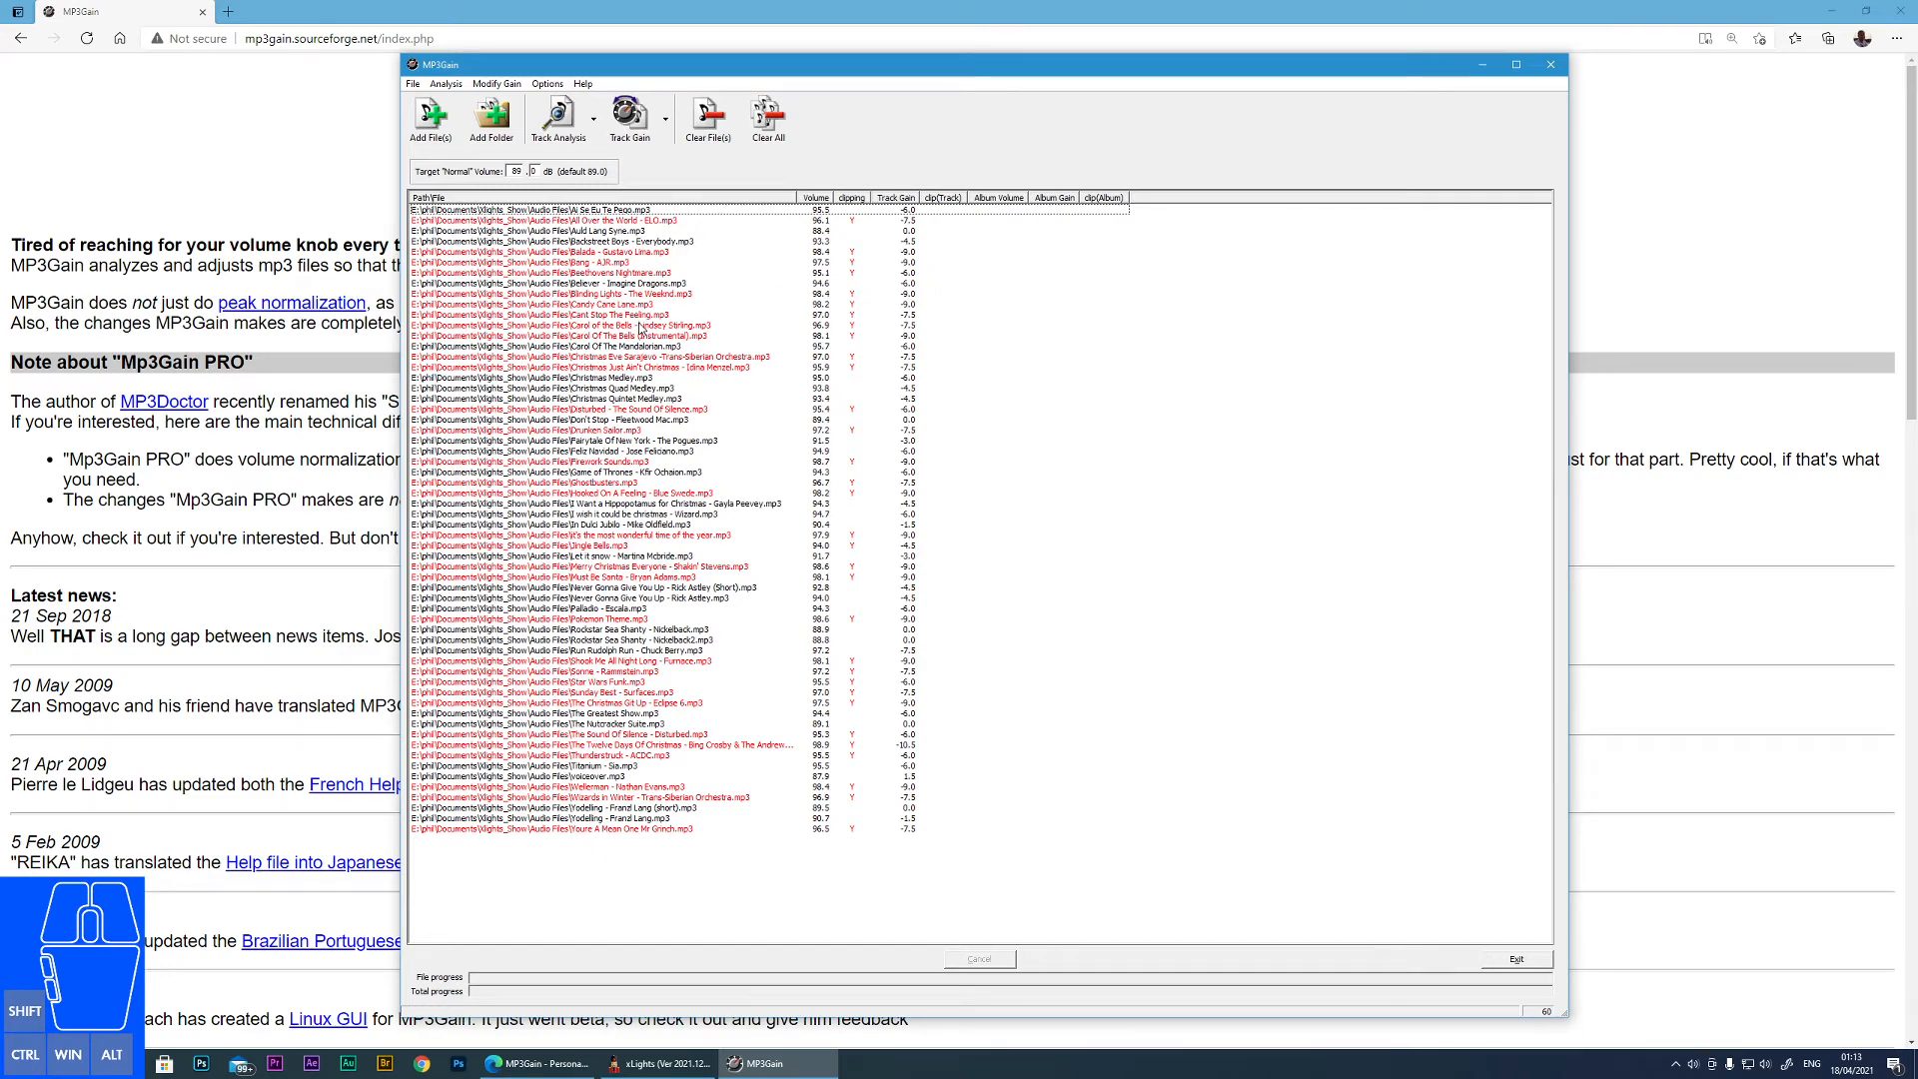
{"action": "mouse_move", "coordinate": [738, 243]}
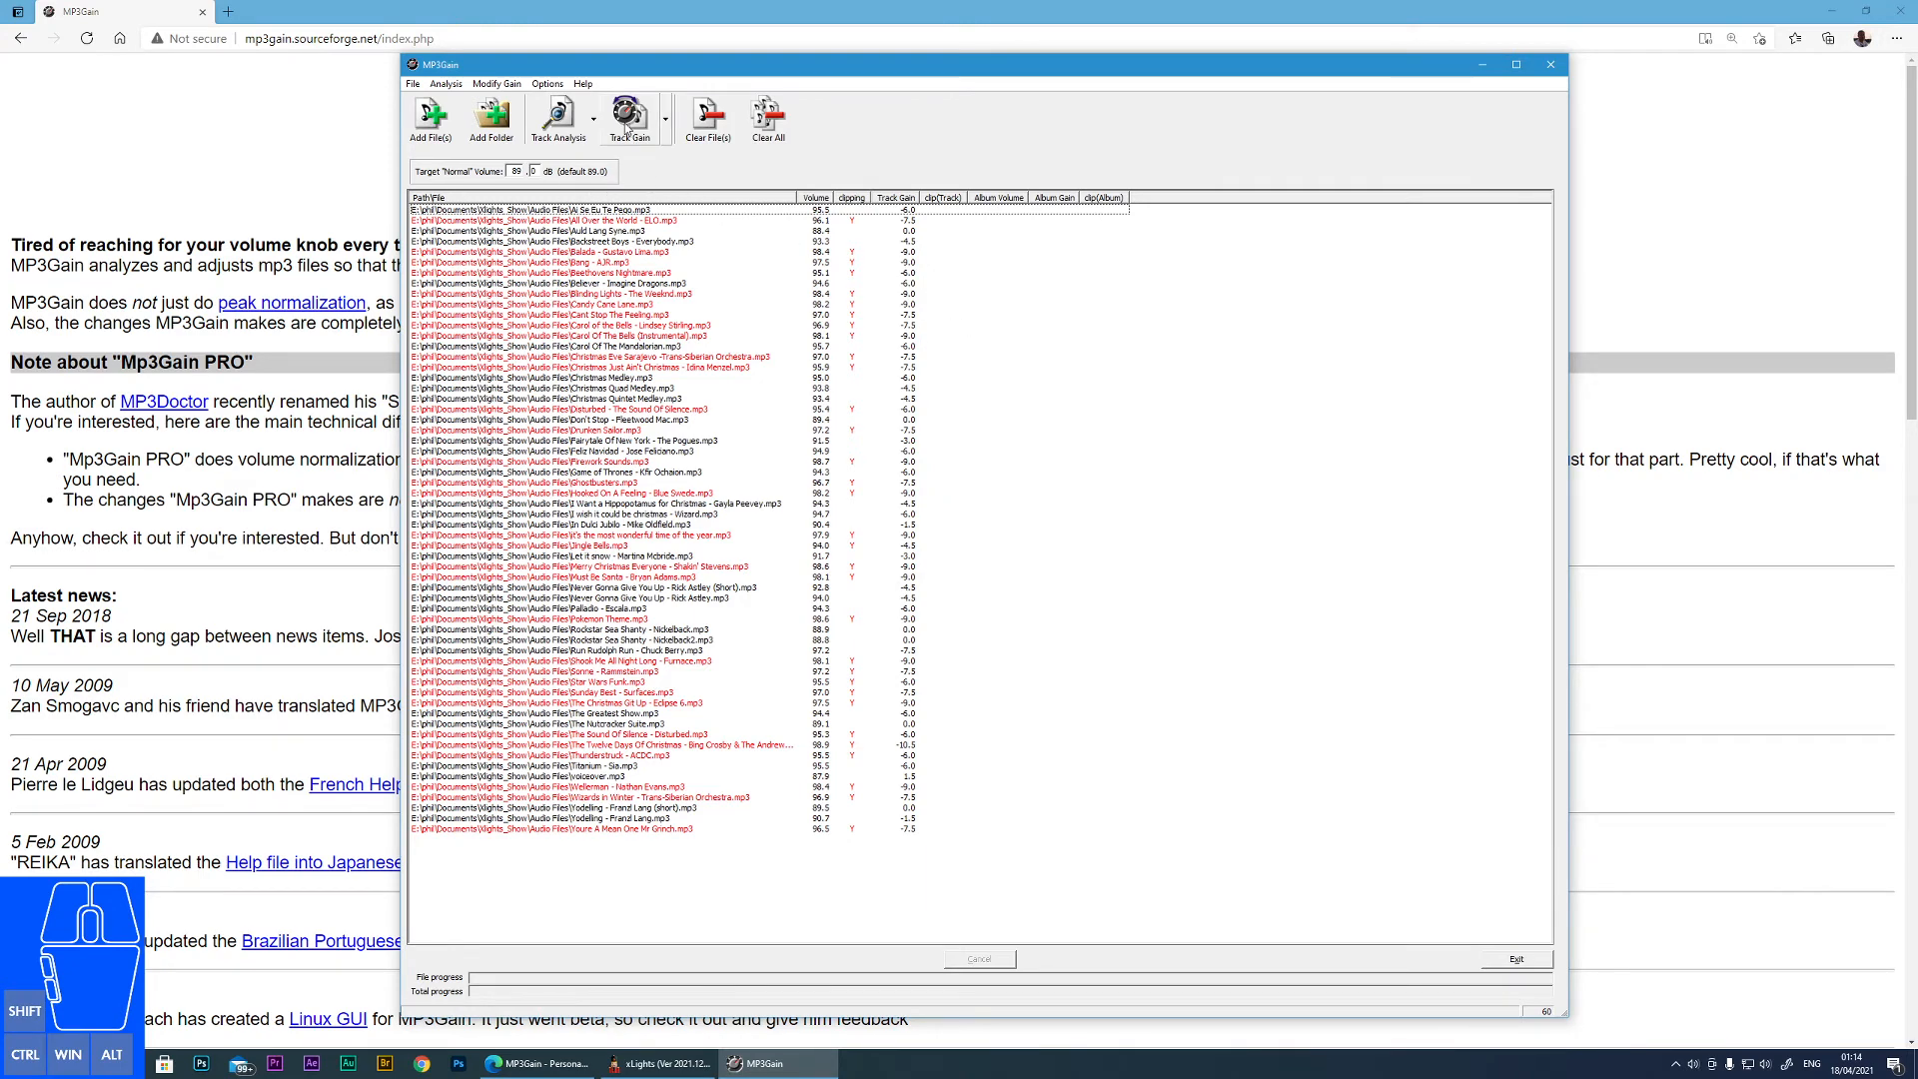
Apply Track Gain to every listed xLights show mp3
{"action": "left_click", "coordinate": [627, 119]}
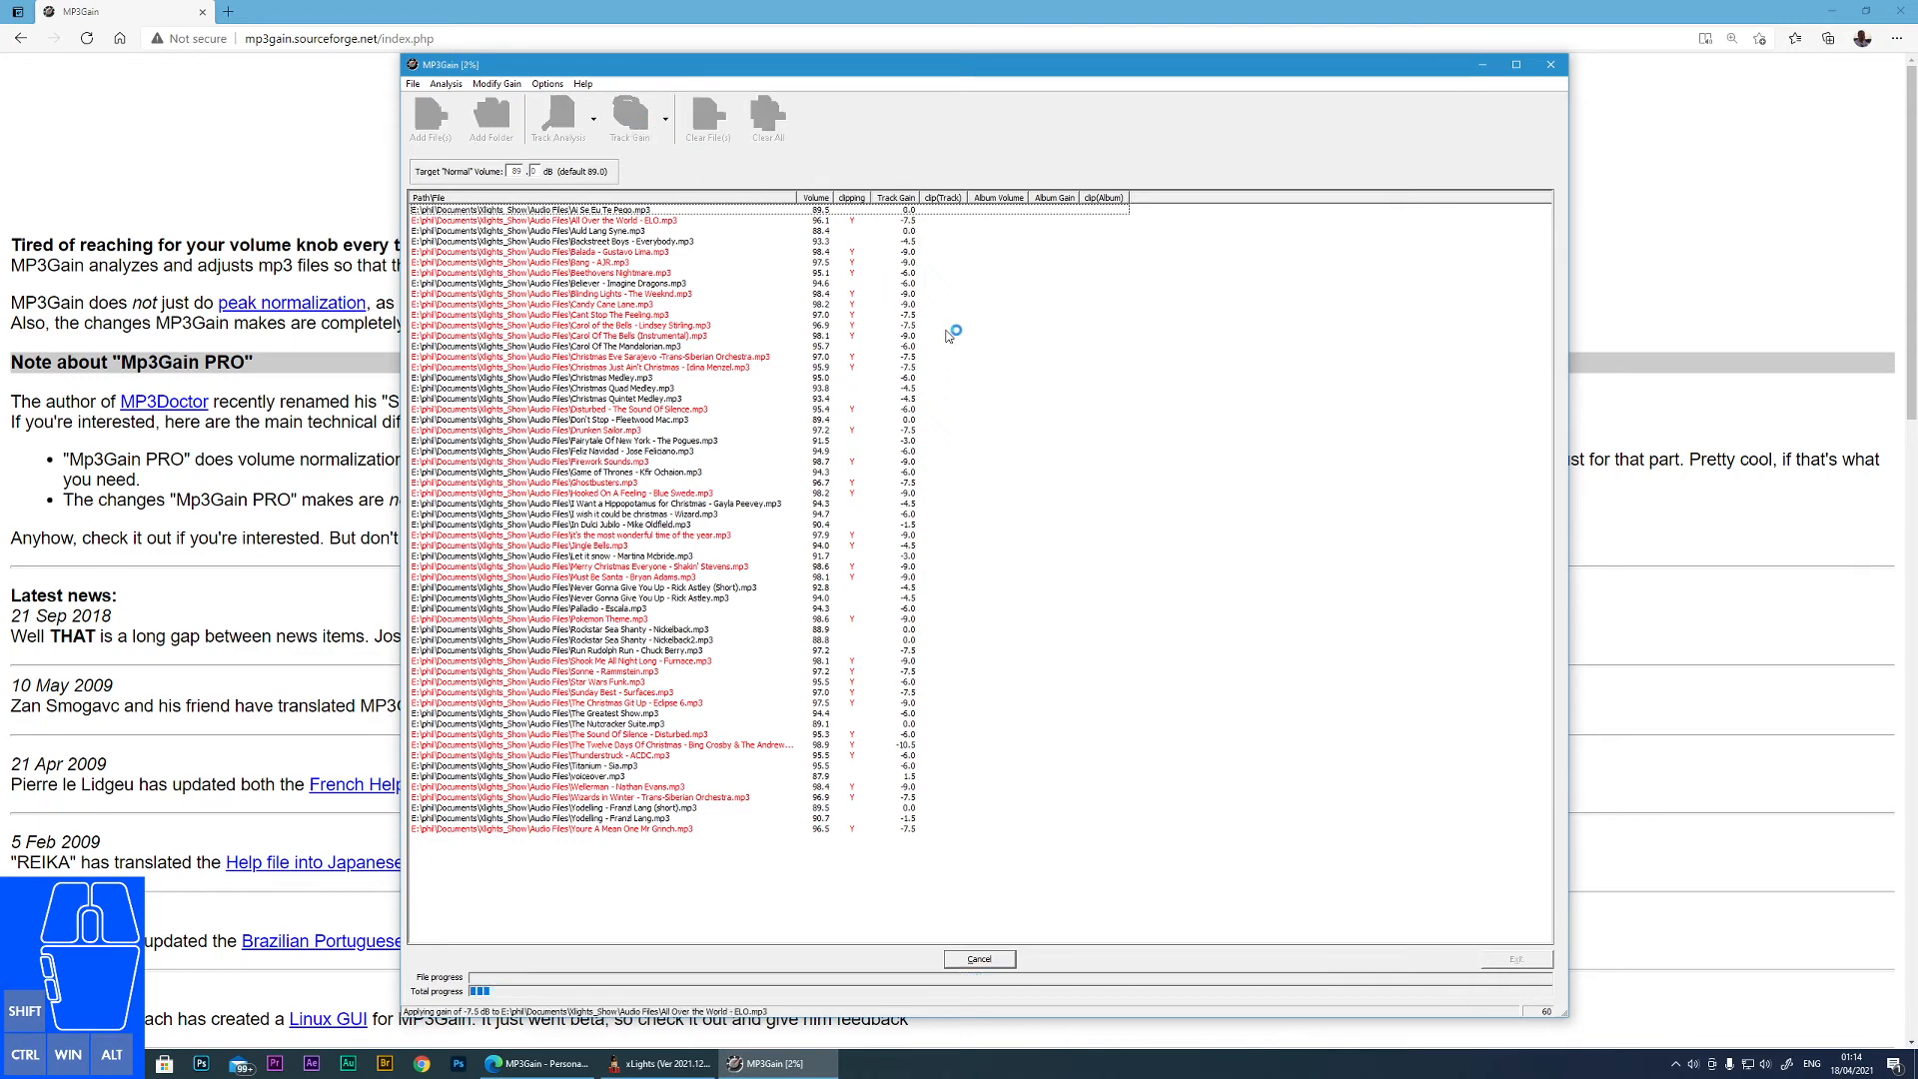